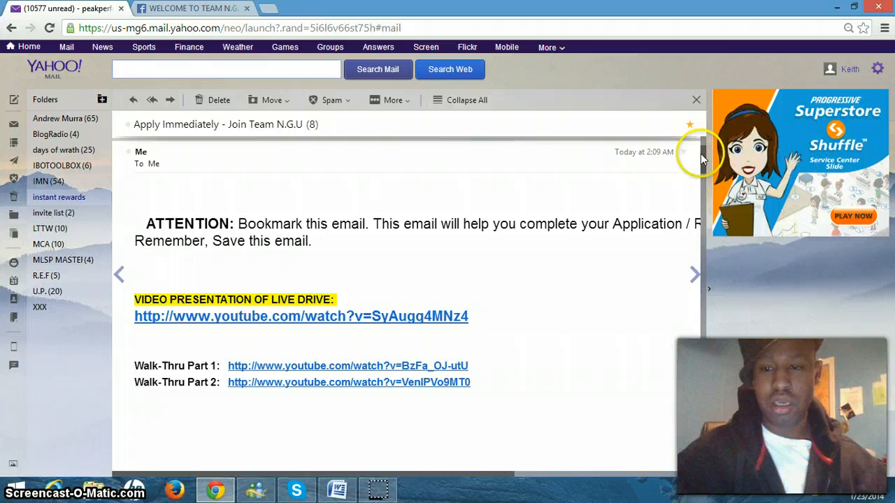
- Scroll the Join Team N.G.U email from the attention notice down past the registration links
scroll("down", 3)
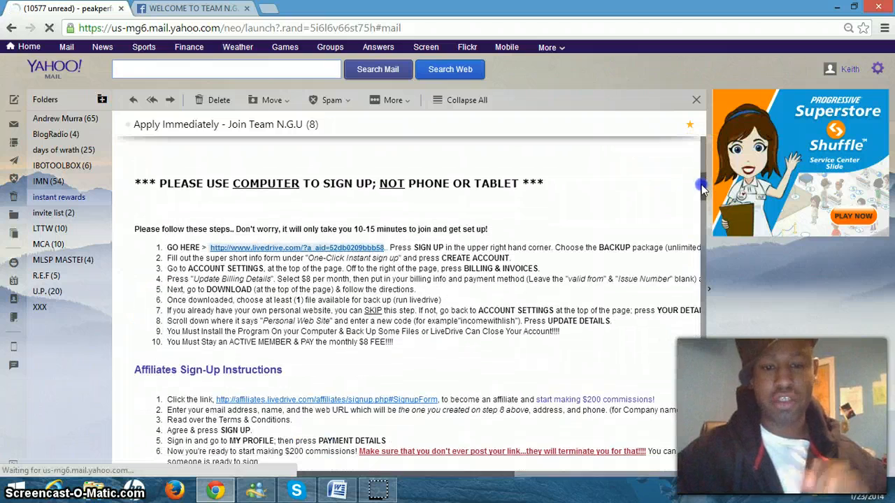
scroll("down", 3)
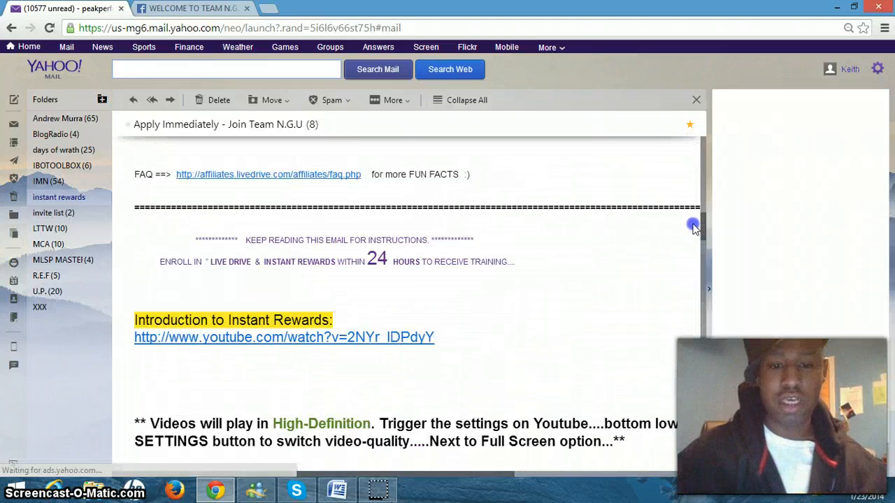
scroll("down", 3)
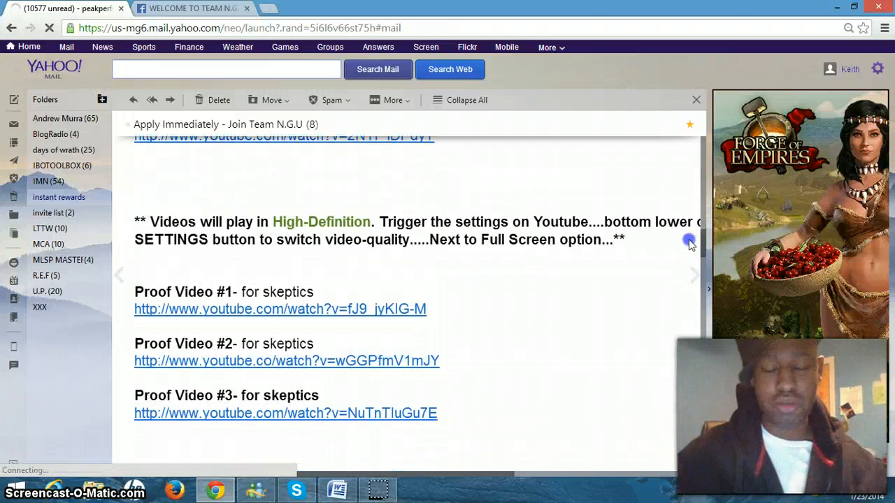
scroll("down", 3)
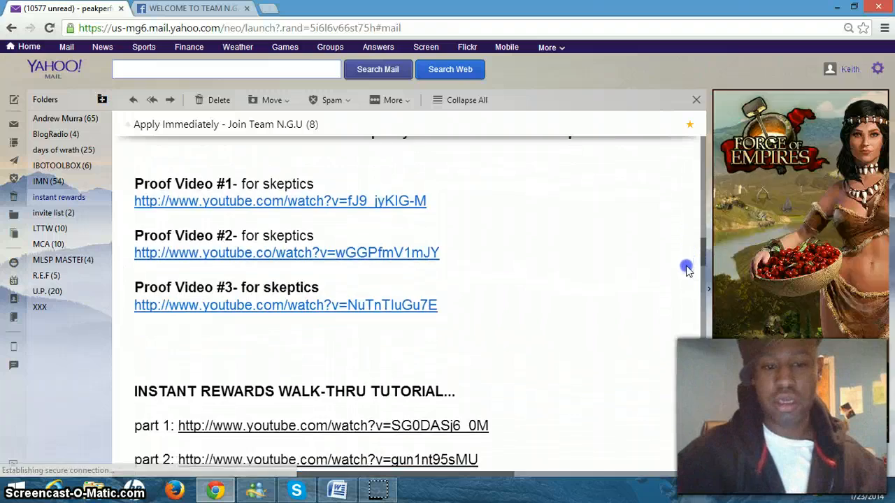
scroll("down", 3)
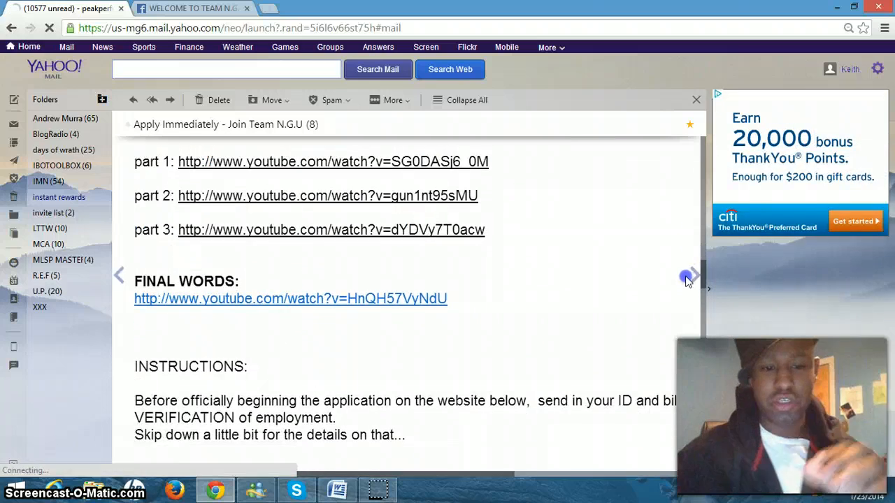
- Continue down through the cheat sheet to the Bonus Programs section and closing signature
scroll("down", 3)
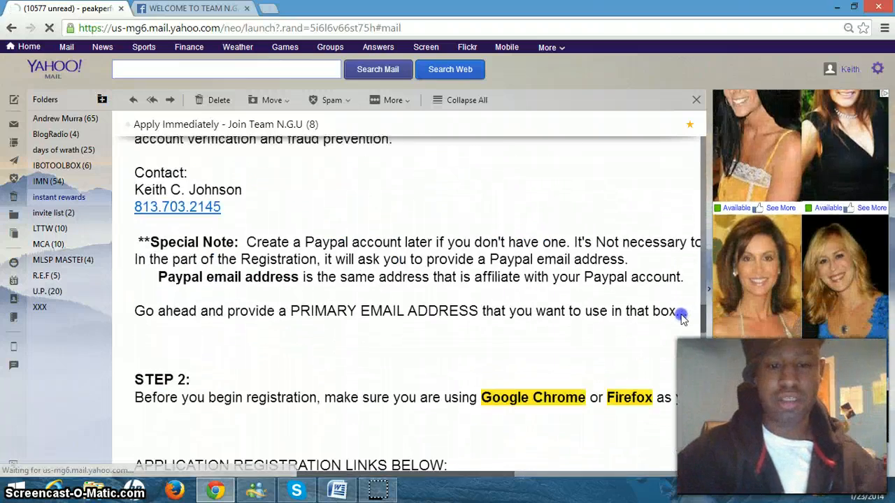
scroll("down", 3)
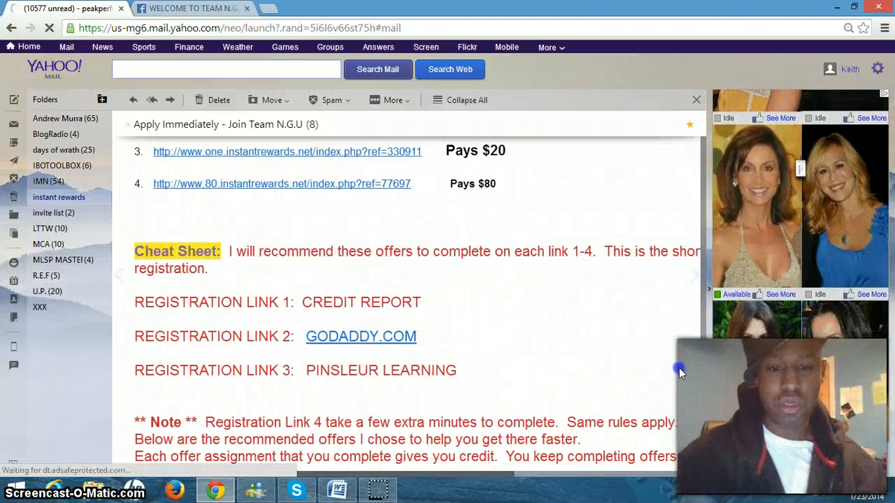
scroll("up", 3)
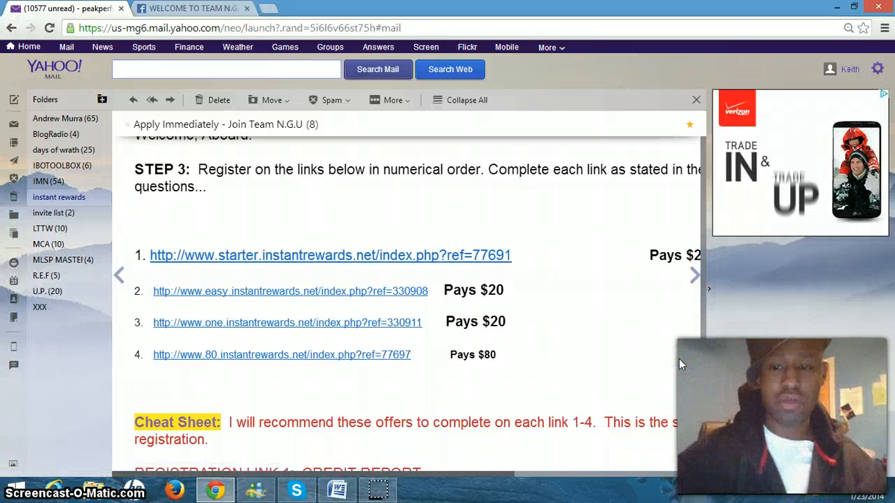
scroll("down", 3)
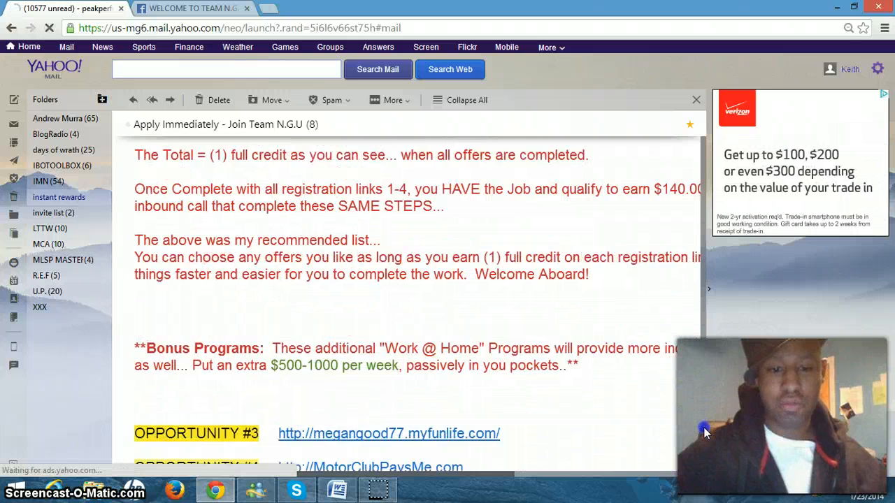
scroll("down", 3)
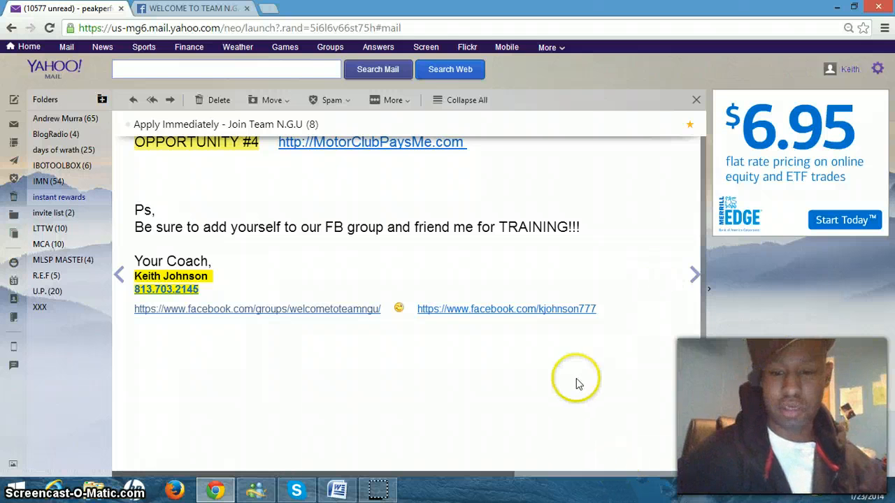
mouse_move(240, 313)
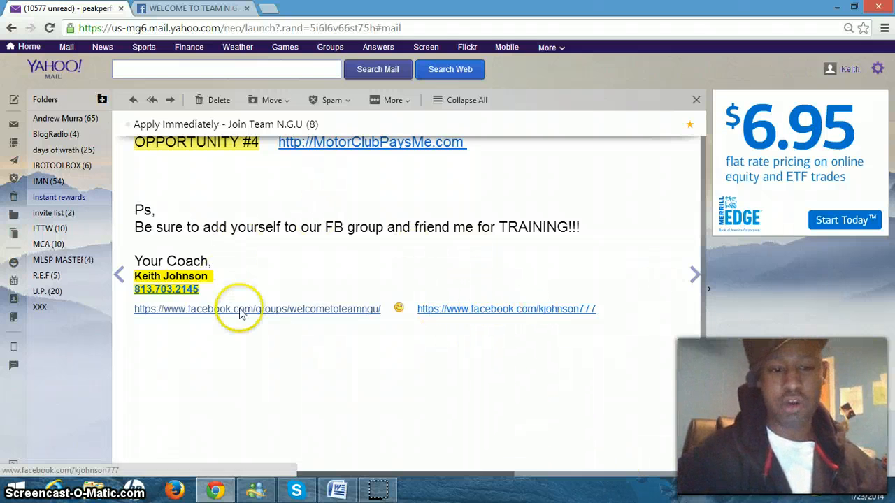
mouse_move(238, 283)
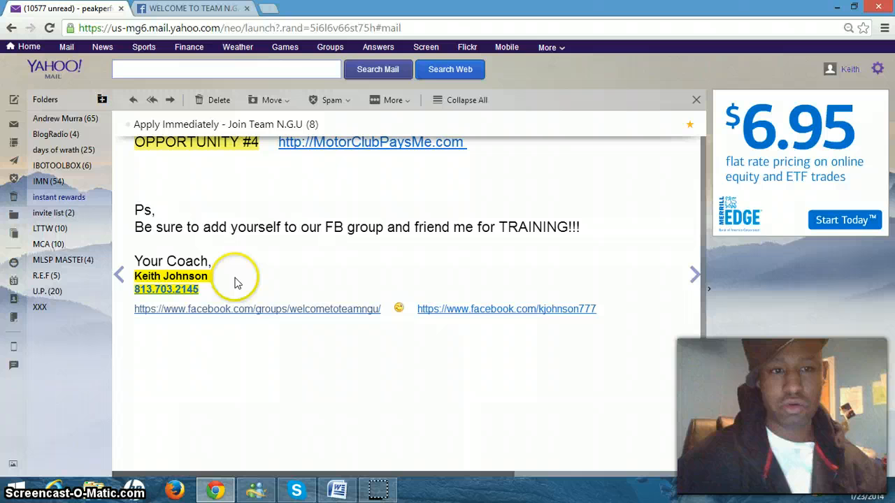
mouse_move(293, 373)
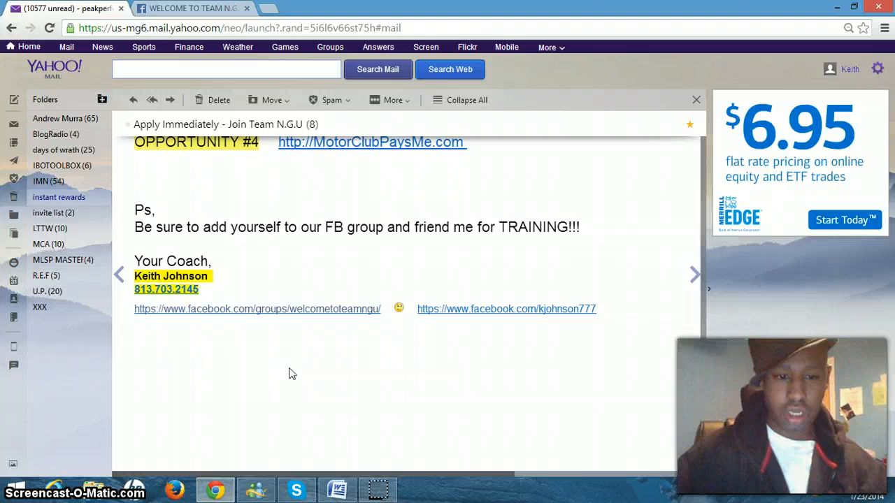
mouse_move(221, 309)
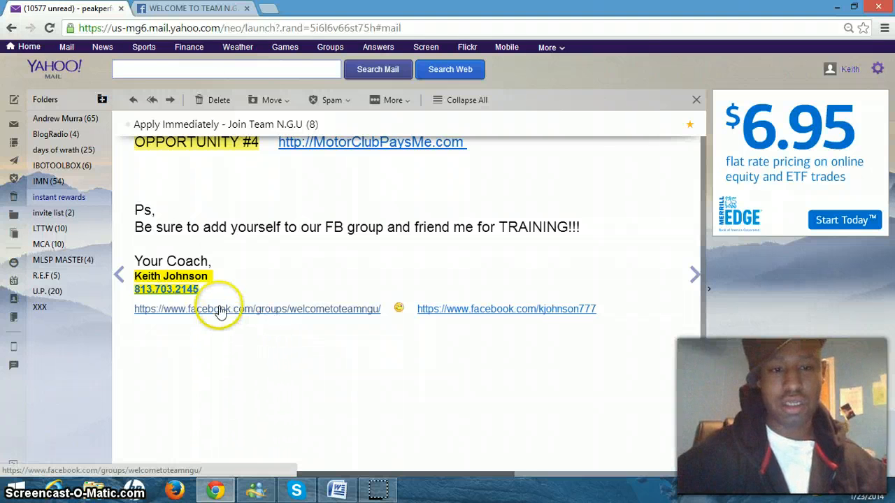
- Go to the WELCOME TO TEAM N.G.U. Facebook group and scroll through its training video posts
left_click(258, 309)
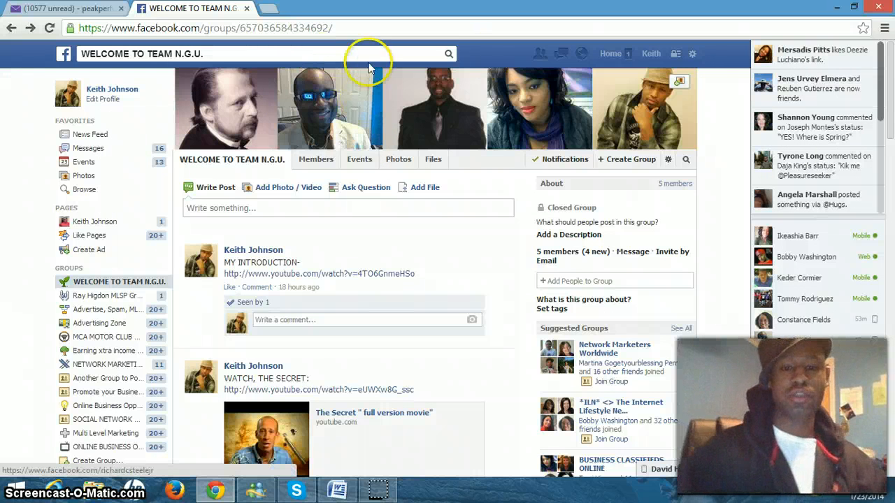
mouse_move(361, 125)
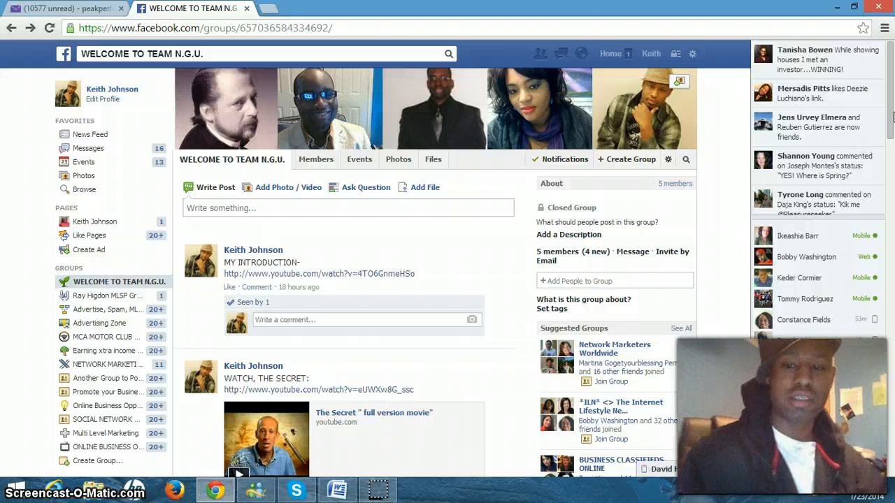
scroll("down", 3)
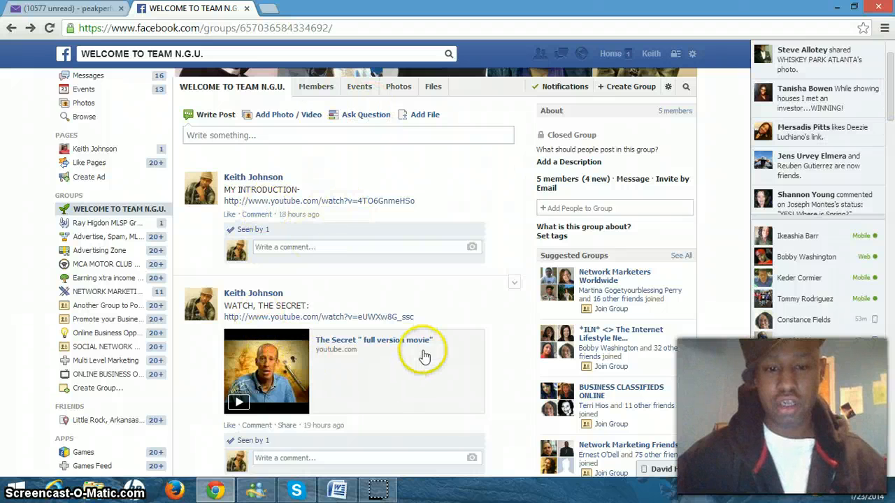
scroll("down", 3)
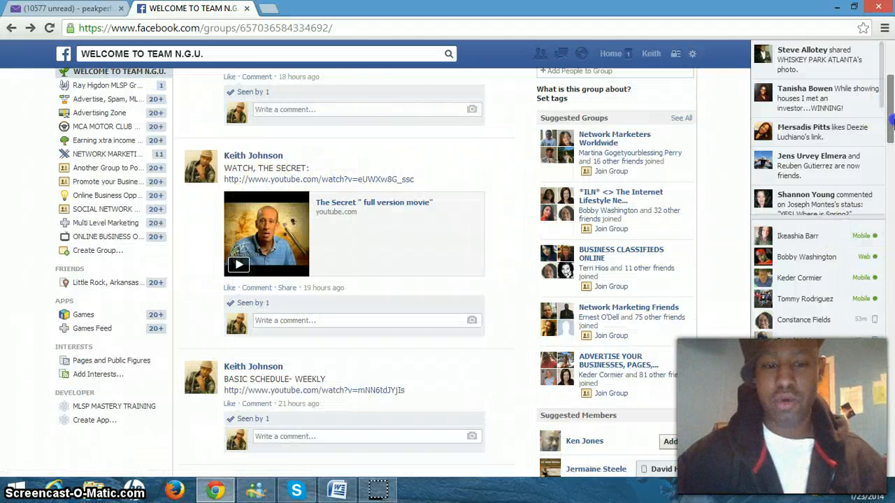
scroll("down", 3)
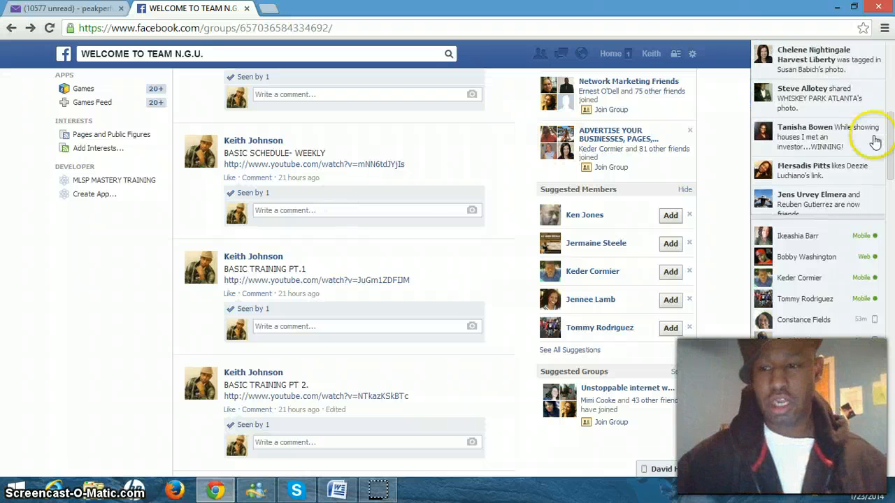
scroll("down", 3)
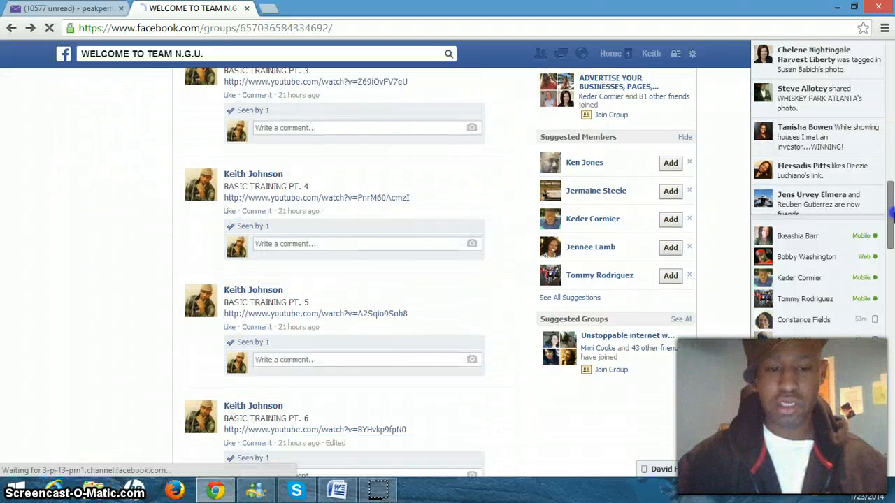
scroll("down", 3)
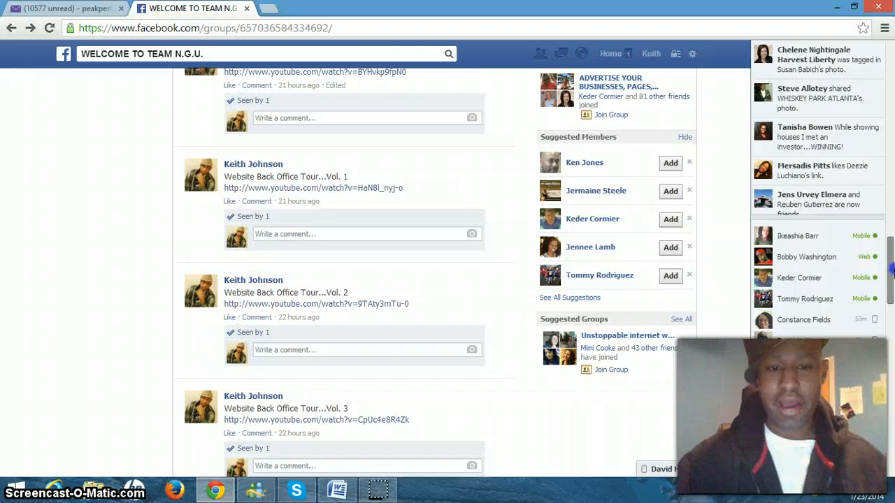
- Continue through the tips down to the group's creation post, then head back up
scroll("up", 3)
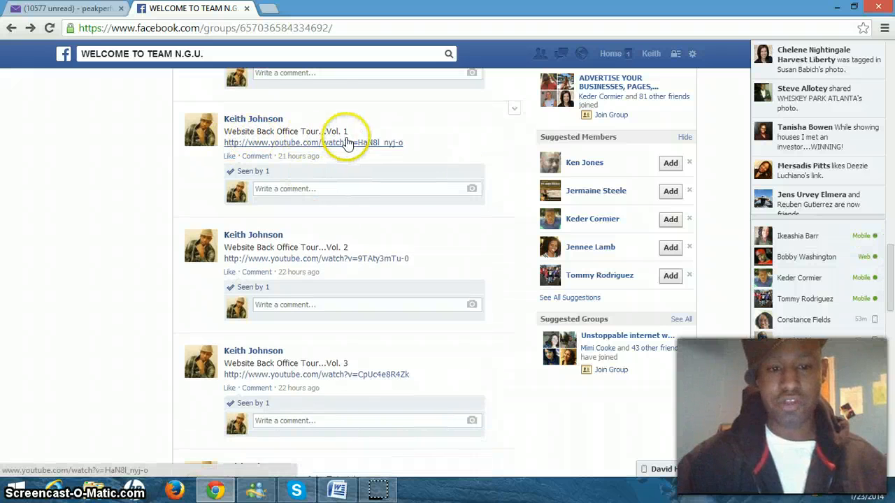
scroll("down", 3)
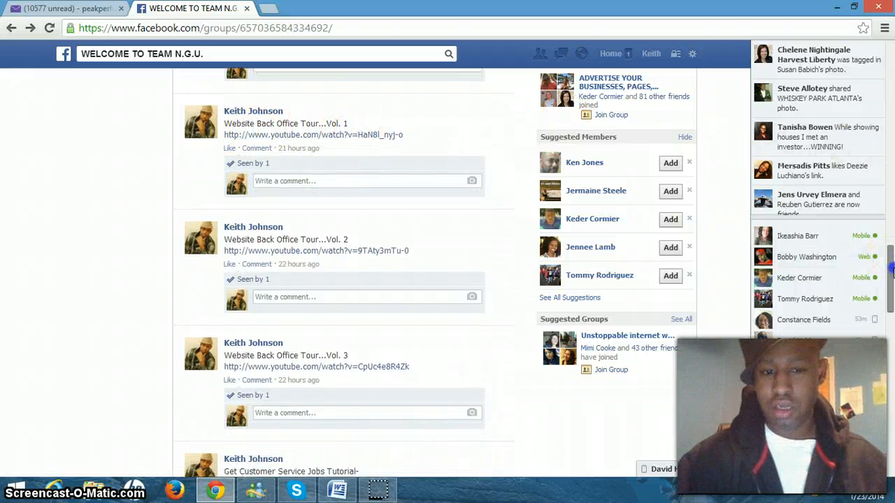
scroll("down", 3)
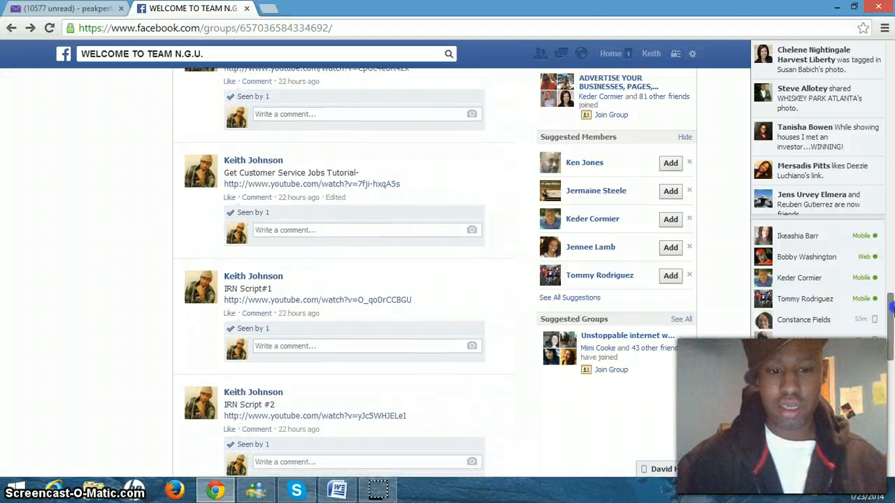
scroll("down", 3)
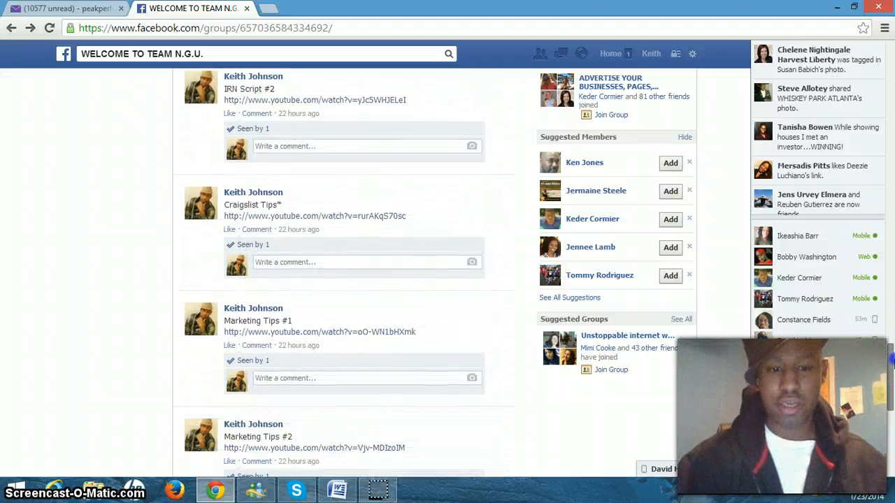
scroll("down", 3)
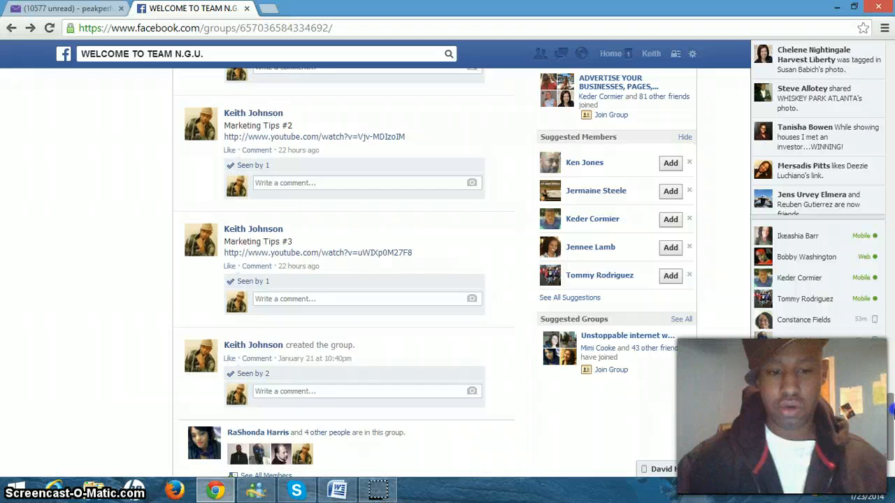
scroll("up", 3)
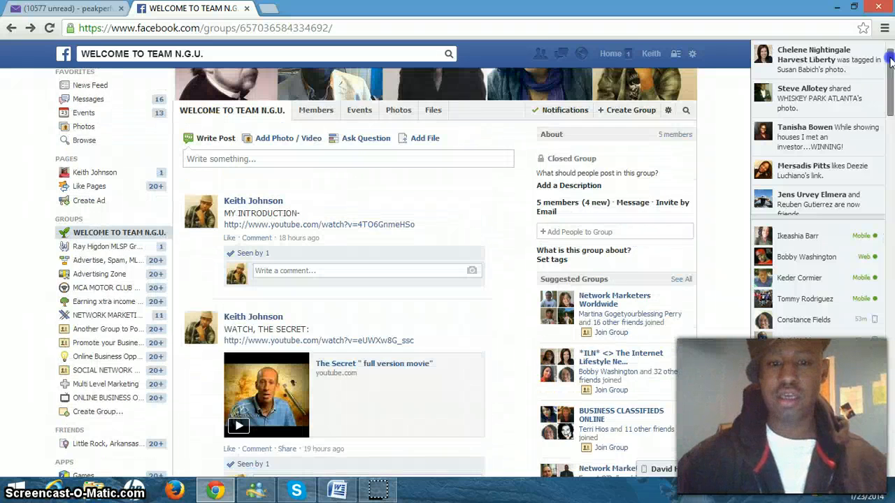
scroll("up", 3)
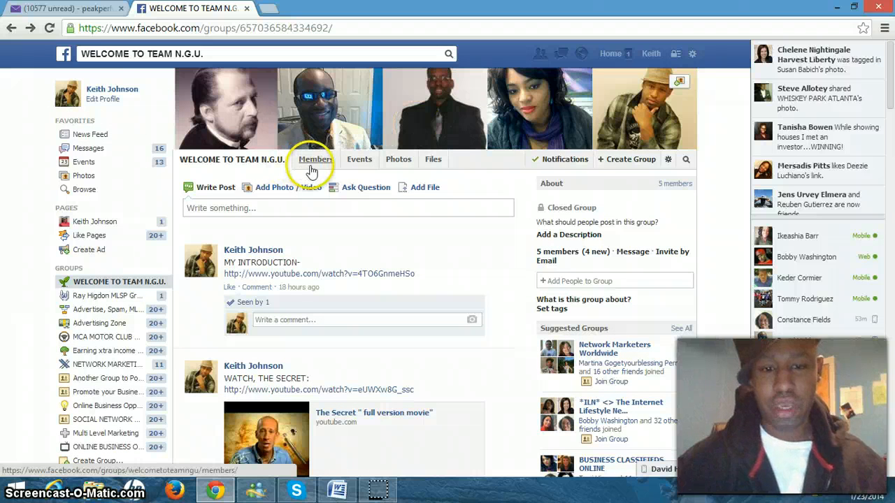
mouse_move(359, 160)
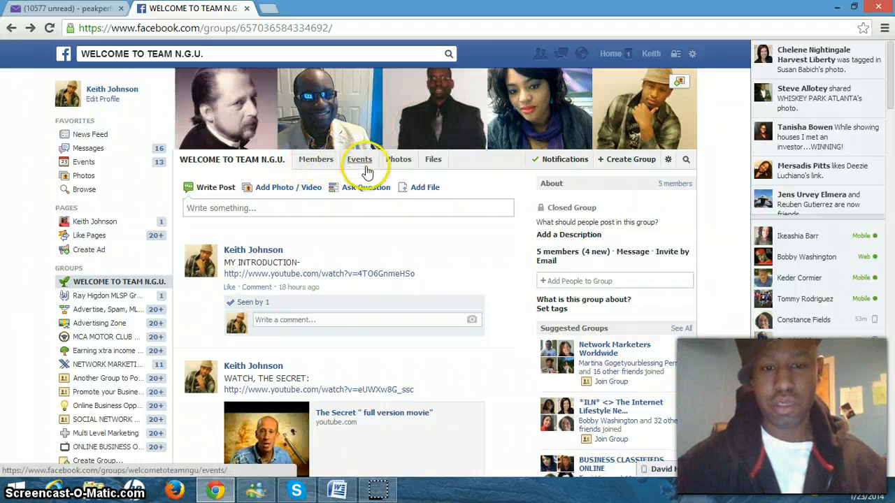
mouse_move(400, 160)
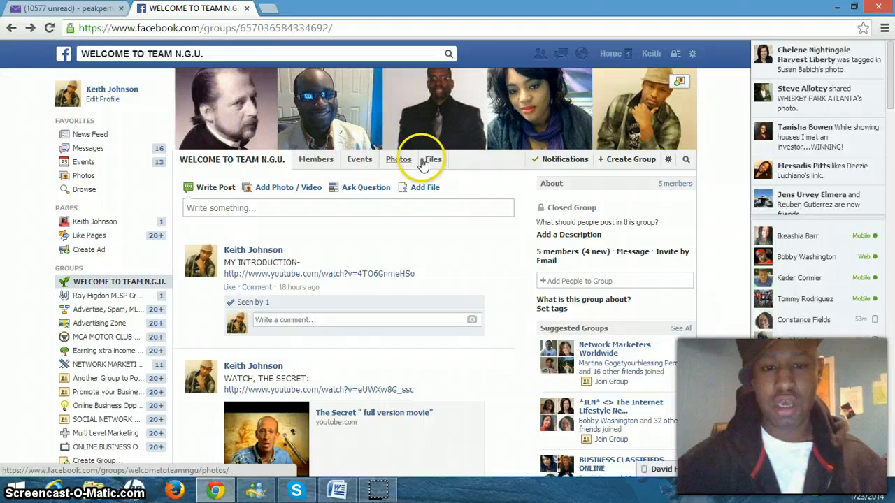
mouse_move(434, 143)
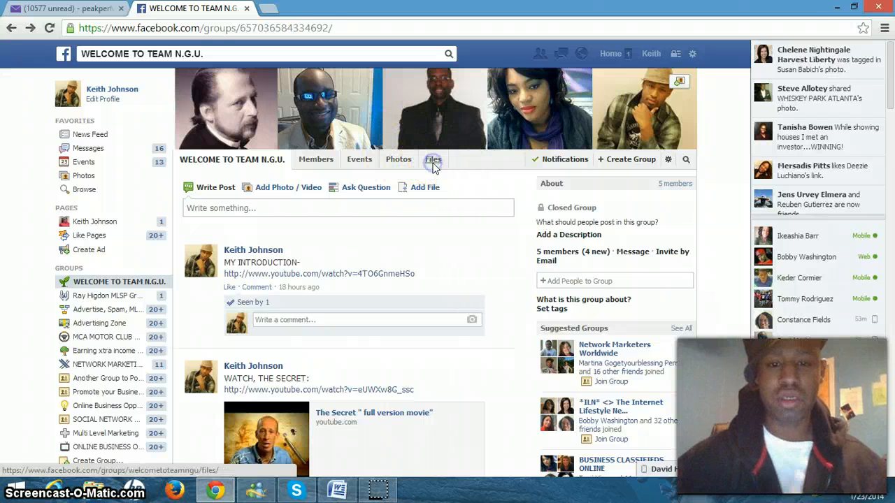
- Show the group's Files section listing the marketing tips and instant rewards scripts .docx documents
left_click(434, 160)
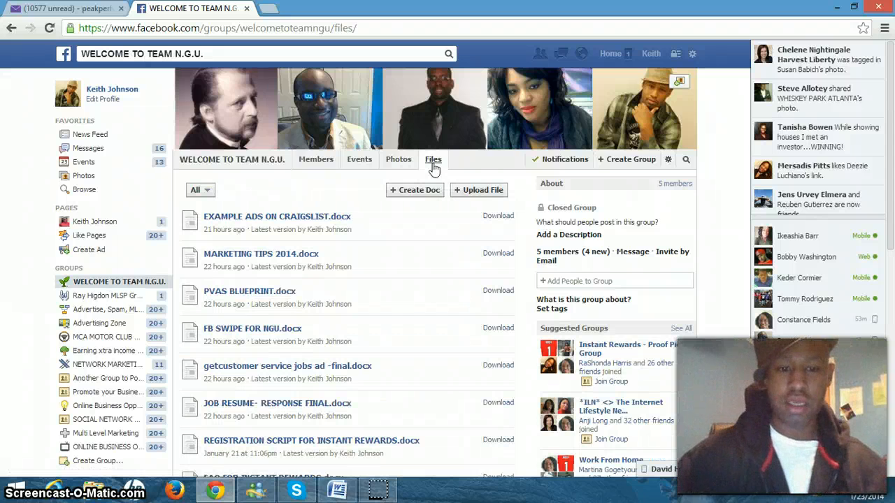
scroll("down", 3)
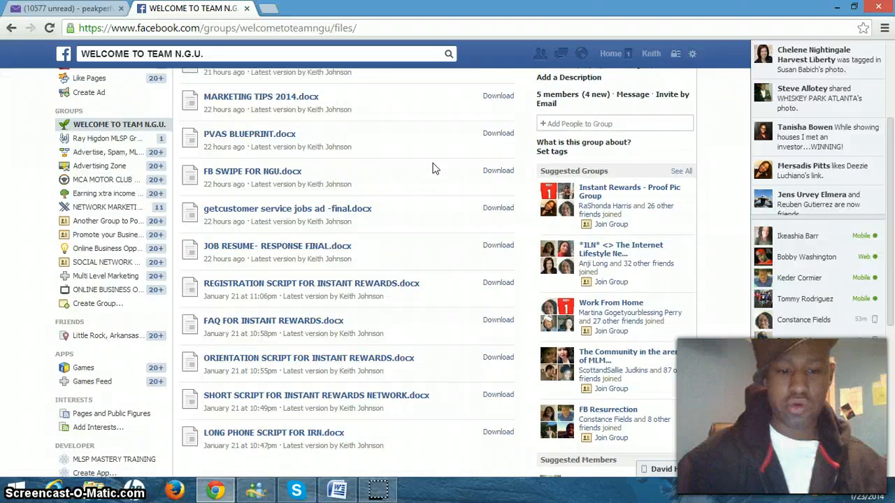
scroll("up", 3)
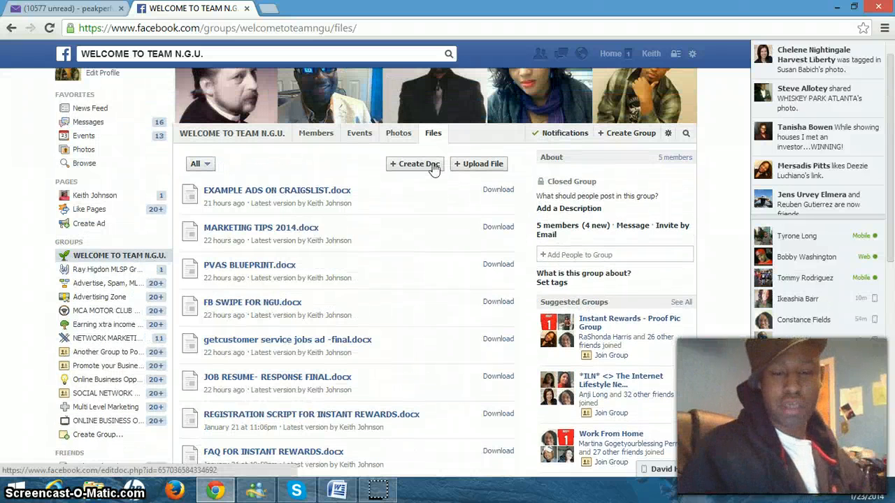
scroll("down", 3)
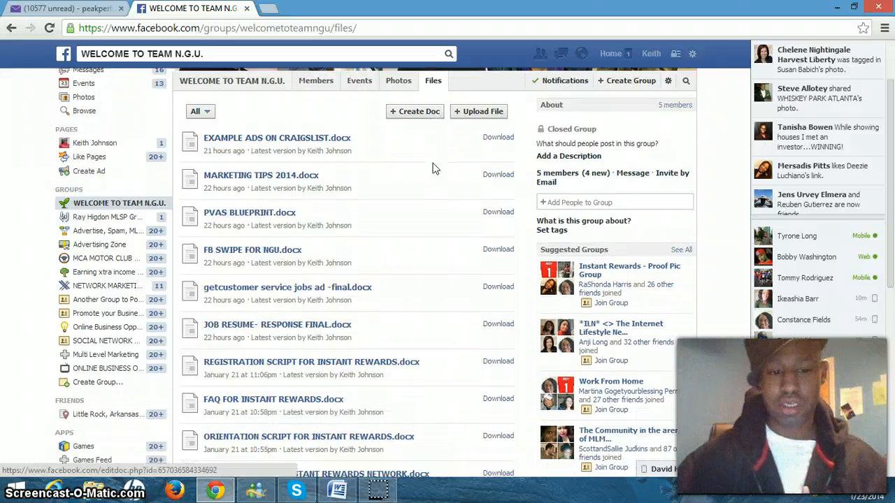
scroll("down", 3)
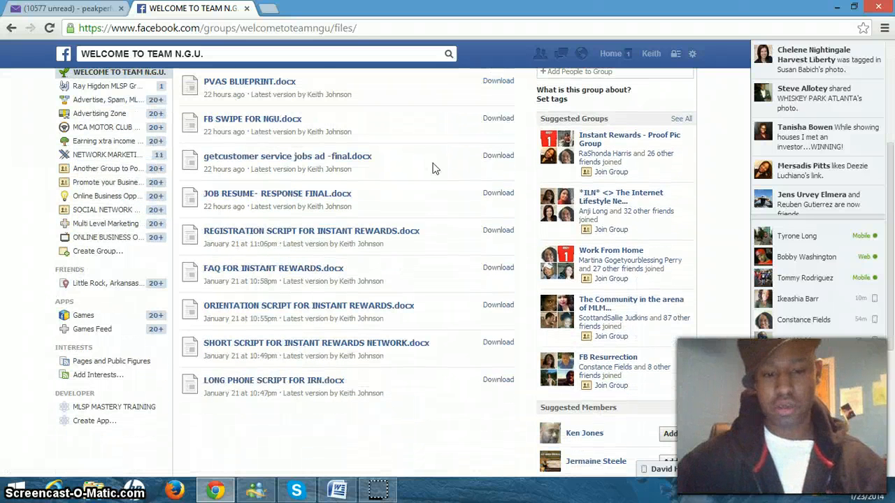
mouse_move(338, 490)
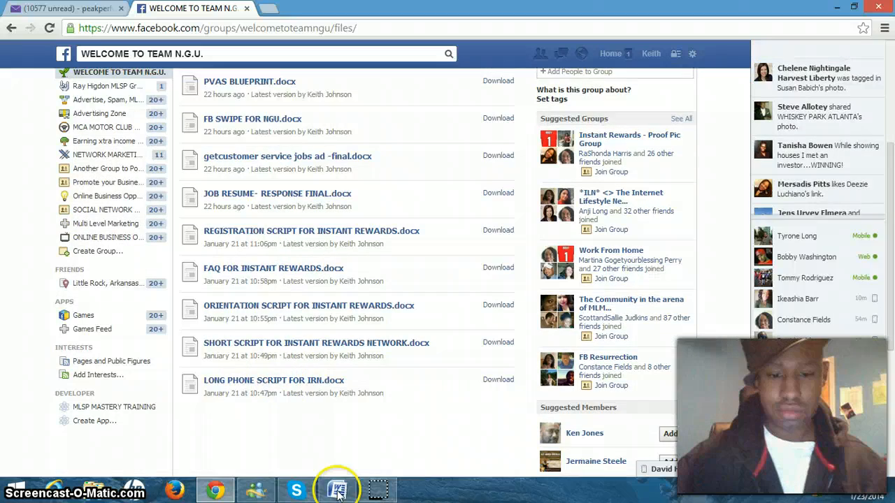
- Switch to the MEGA - ULTIMATE NGU TRAINING PACKET in Word and read the short phone script
left_click(338, 489)
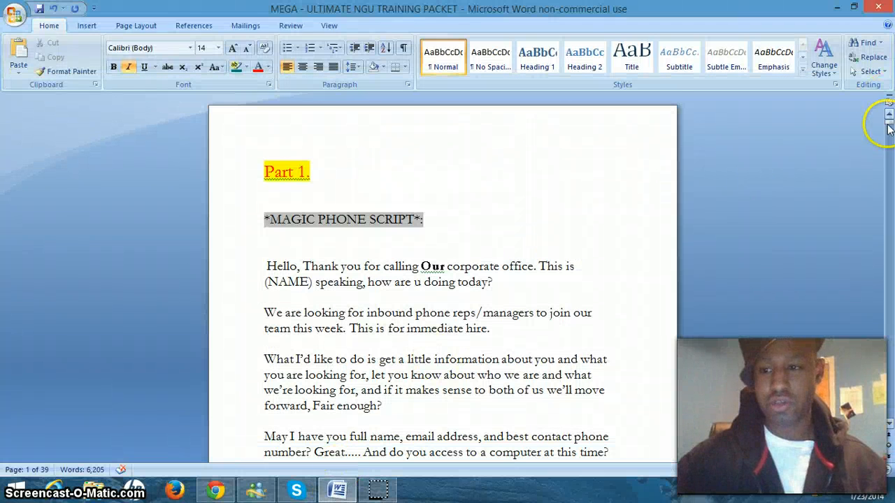
scroll("down", 3)
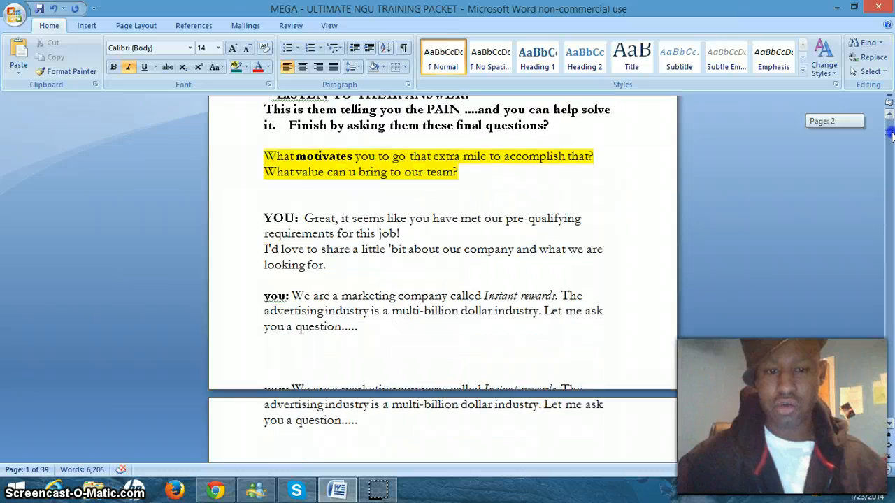
scroll("down", 3)
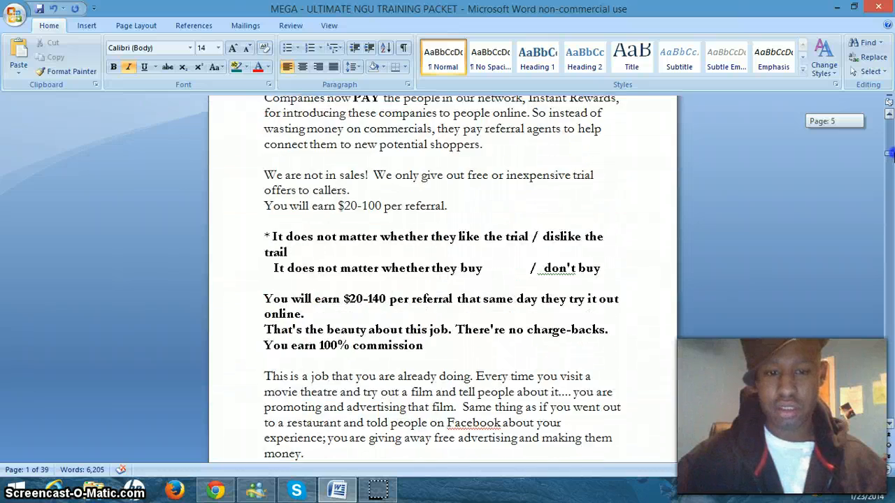
scroll("down", 3)
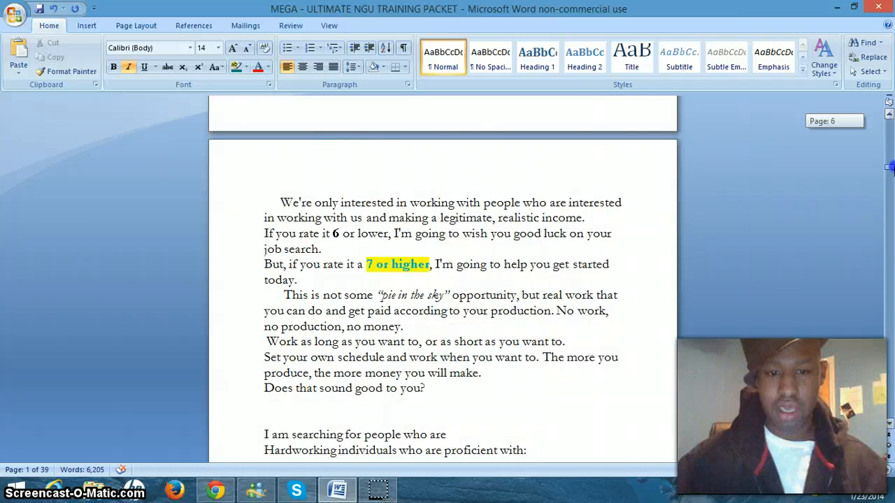
scroll("down", 3)
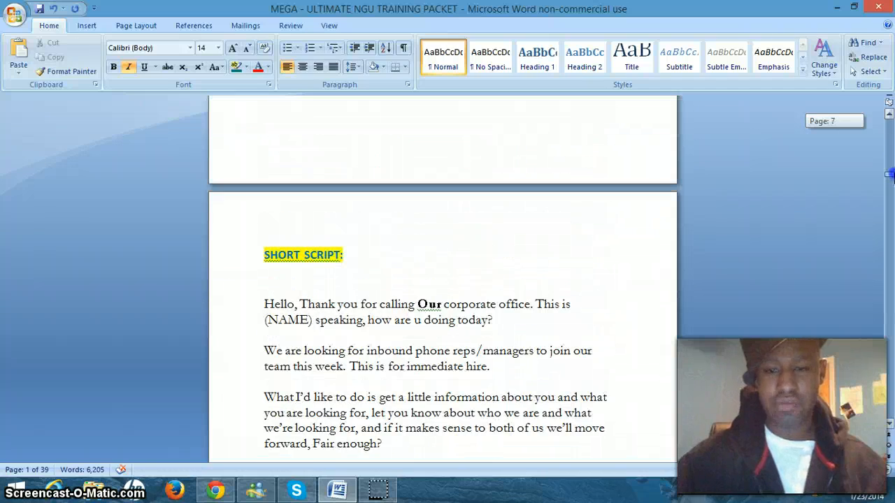
- Continue through the orientation script down to the REGISTRATION "SCRIPT" section
scroll("down", 3)
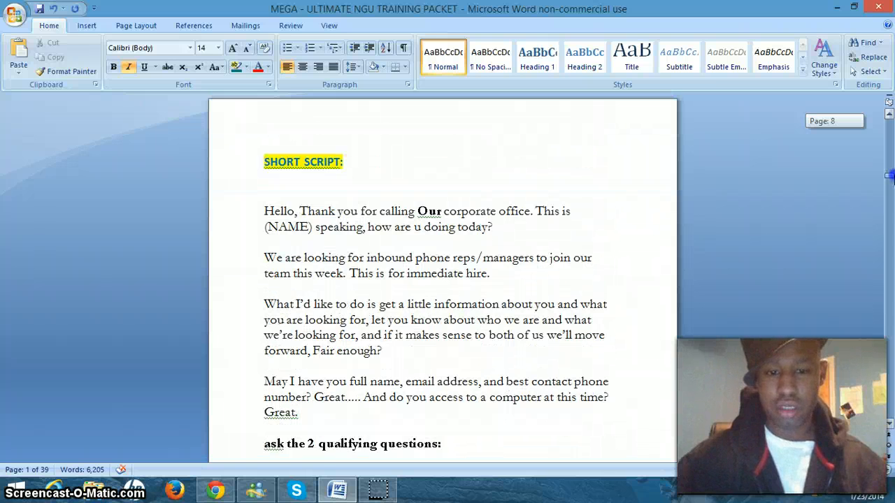
scroll("down", 3)
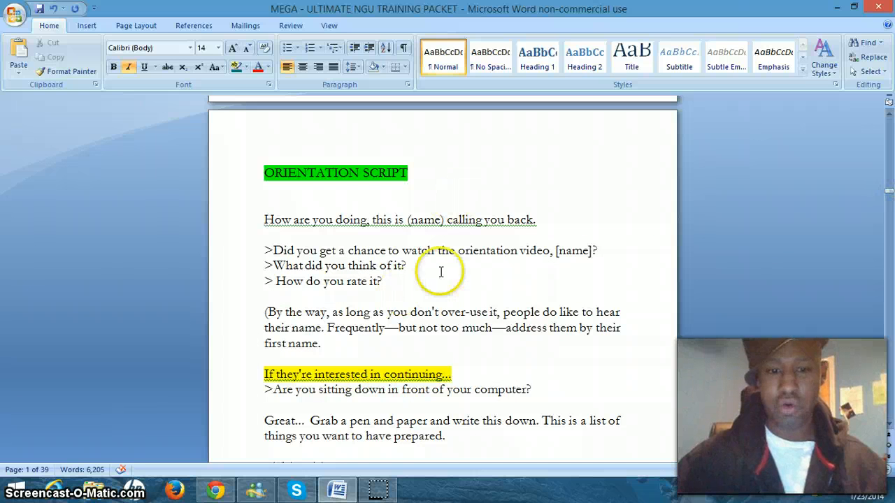
scroll("down", 3)
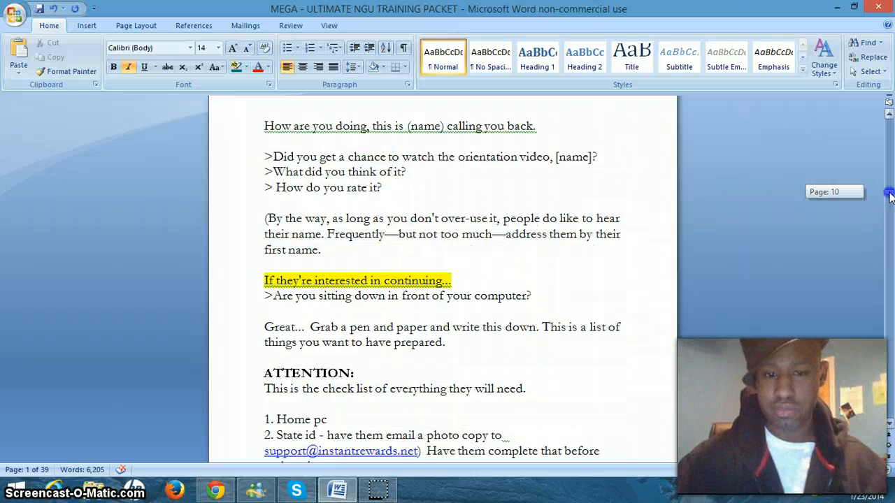
scroll("down", 3)
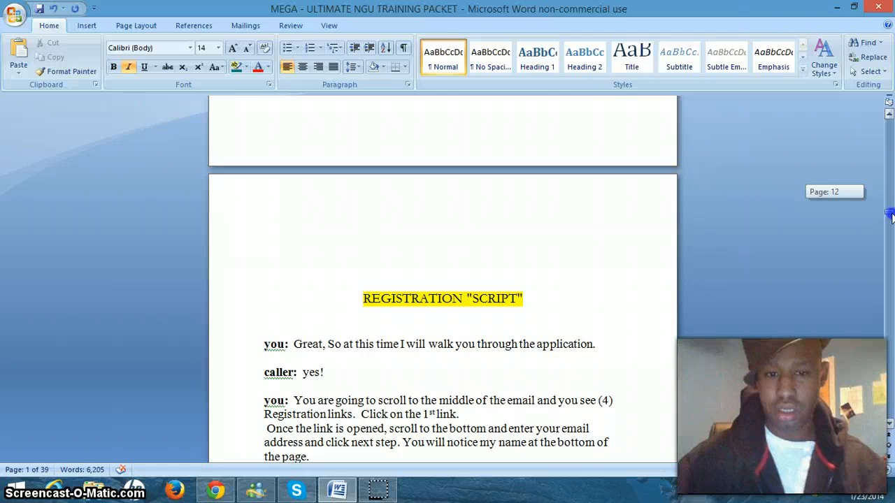
mouse_move(557, 273)
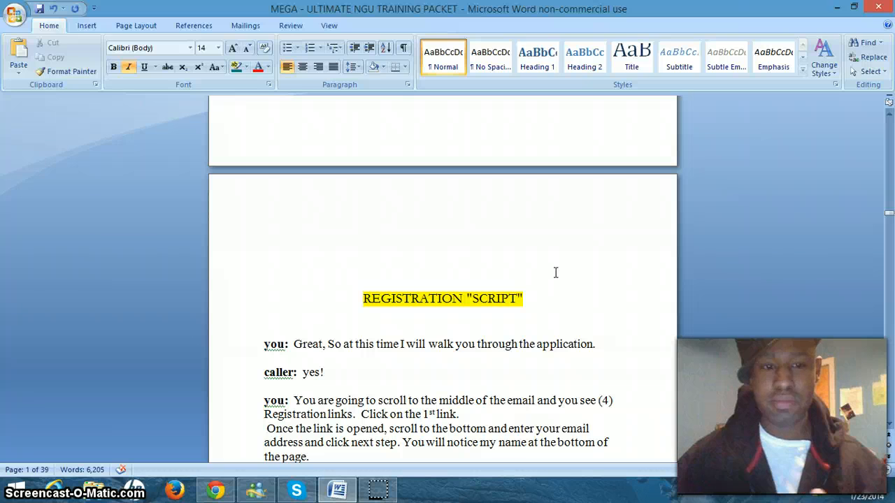
- Return to the Join Team N.G.U email in Yahoo Mail and scroll up to Step 3's four registration links
left_click(216, 489)
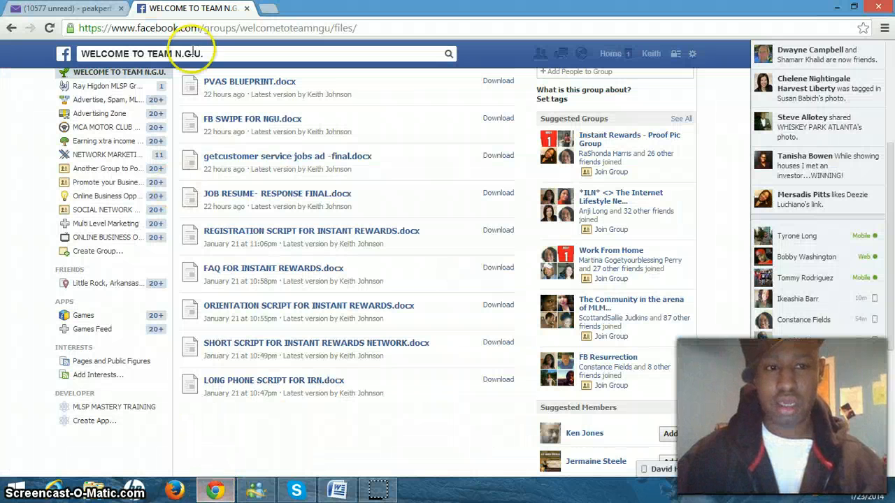
left_click(63, 8)
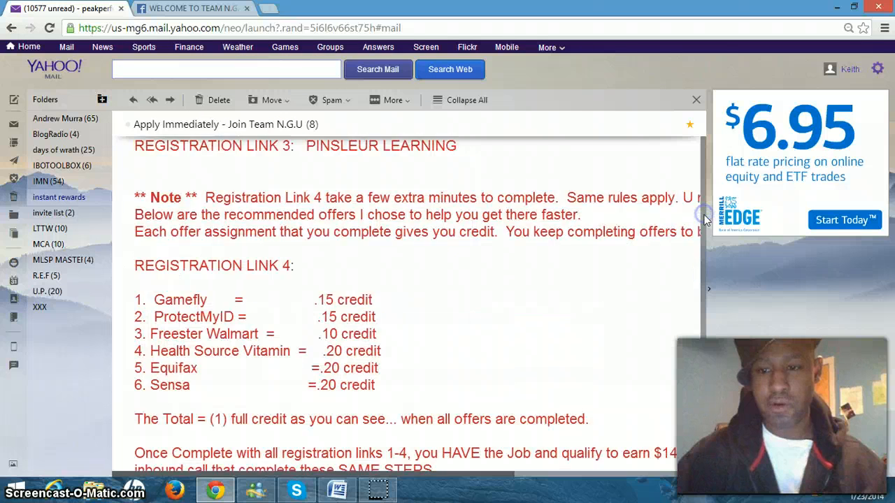
scroll("up", 3)
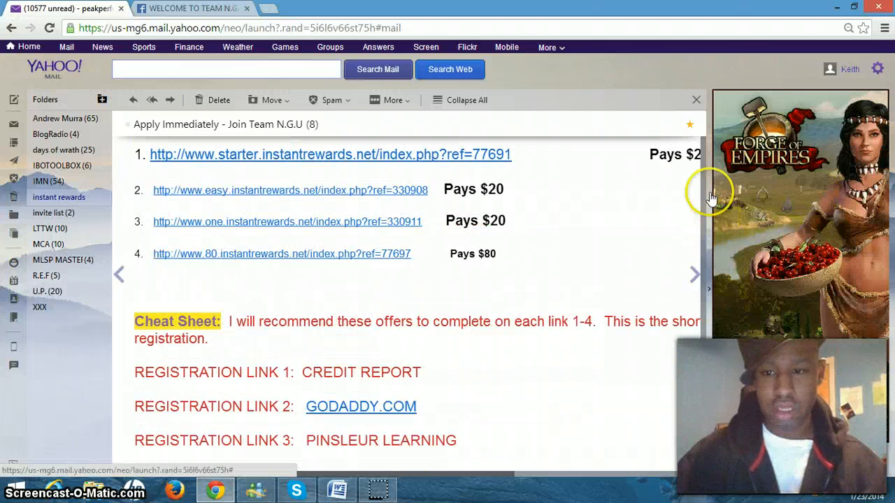
scroll("up", 3)
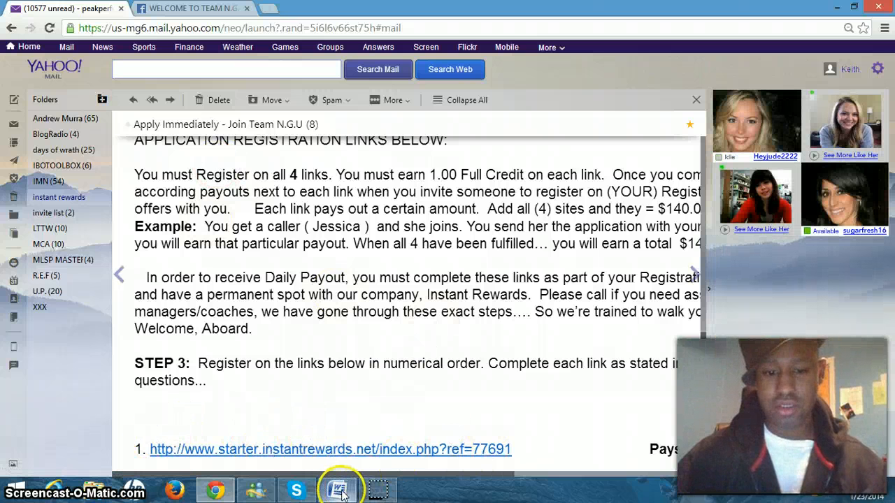
- Back in the Word training packet, scroll down from the Registration Script toward the FAQ section
left_click(339, 490)
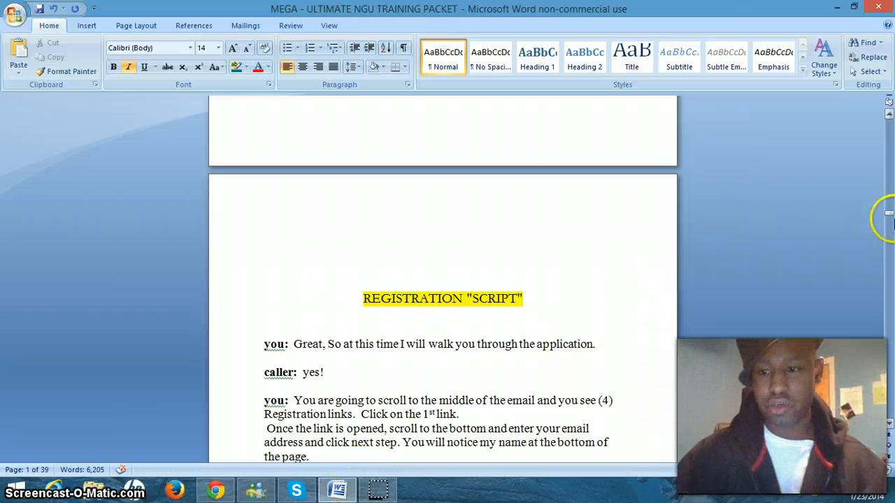
scroll("down", 3)
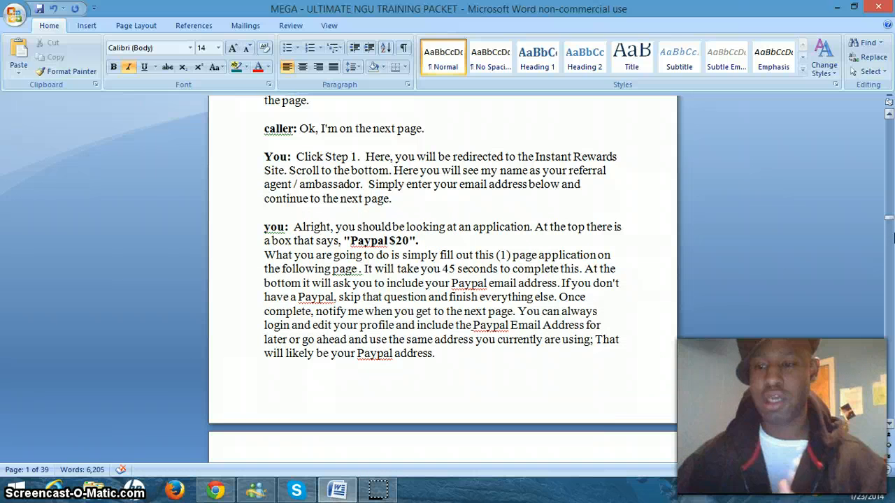
scroll("down", 3)
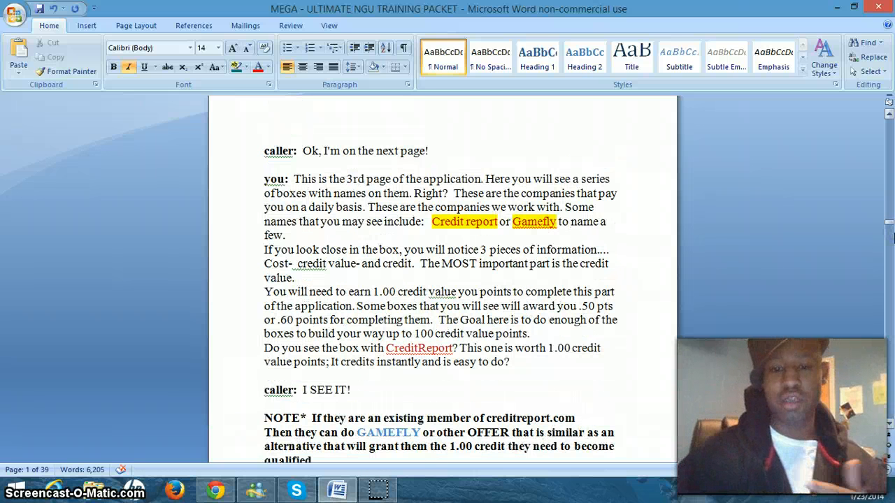
scroll("down", 3)
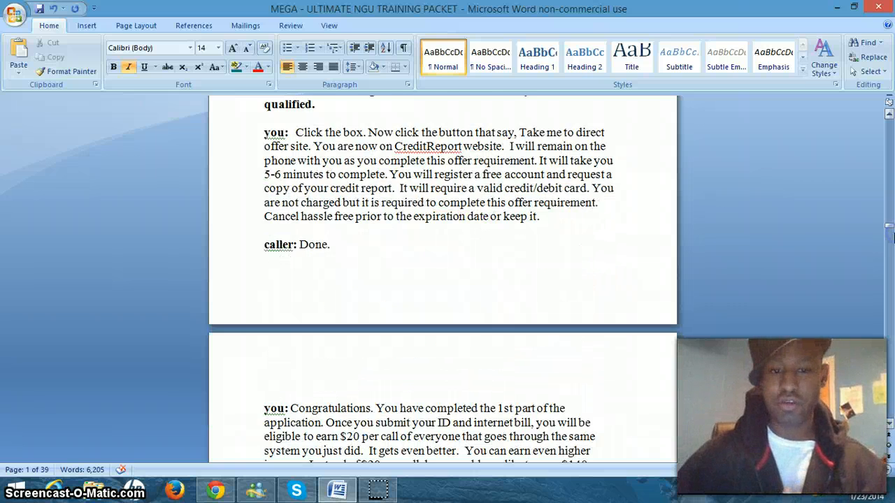
scroll("down", 3)
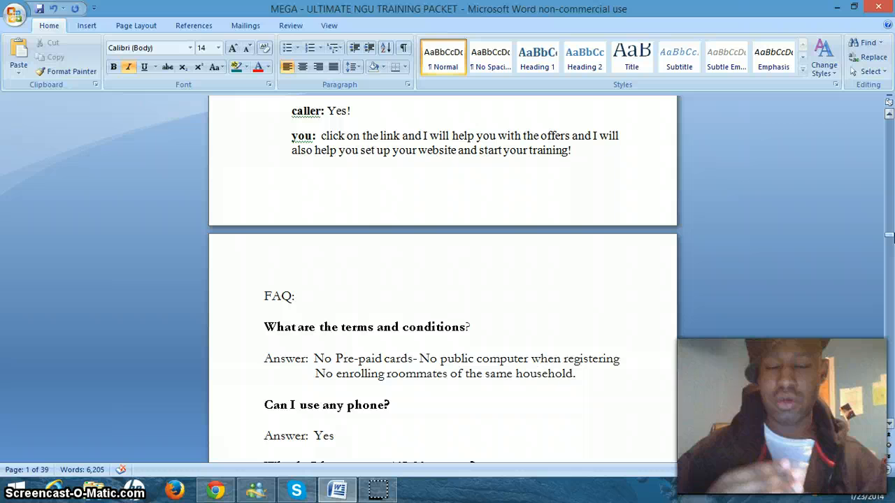
- Read the FAQ answers on terms, start-up fees and why a credit/debit card is needed
scroll("down", 3)
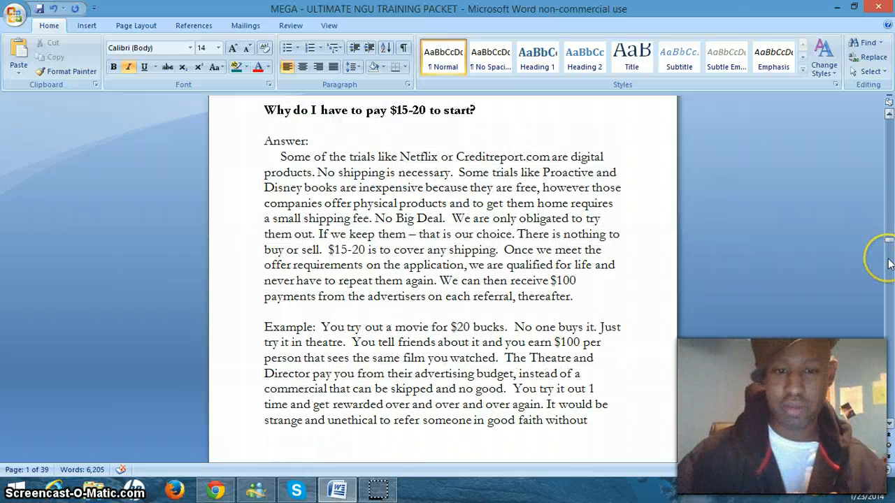
scroll("down", 3)
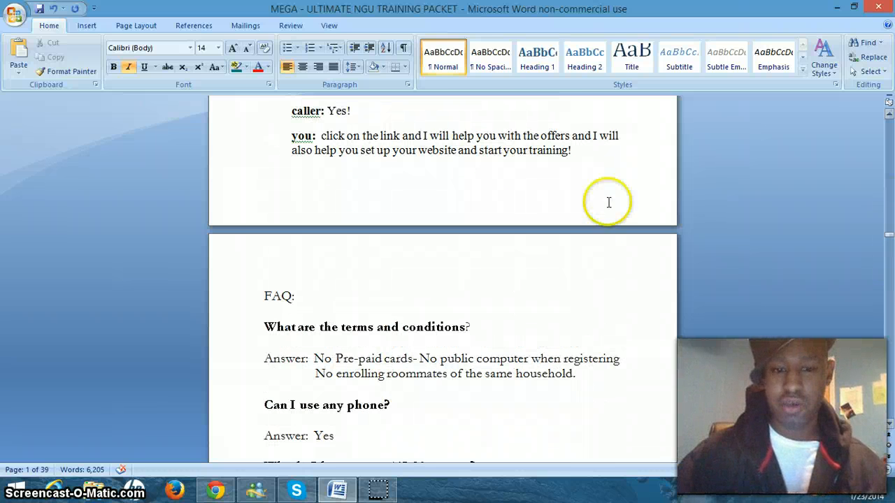
mouse_move(293, 293)
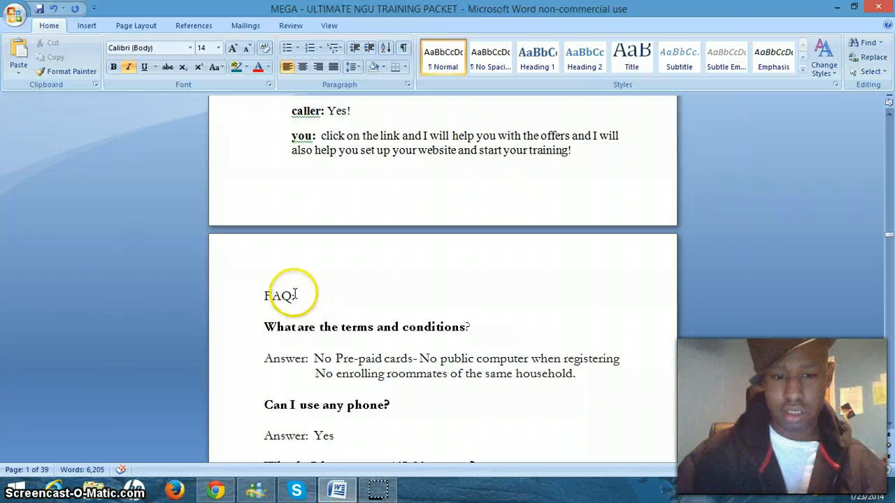
double_click(279, 296)
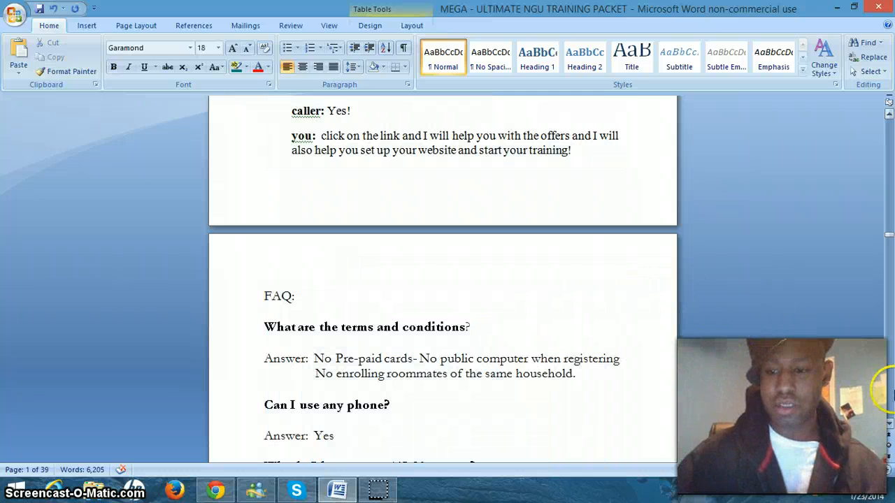
scroll("down", 3)
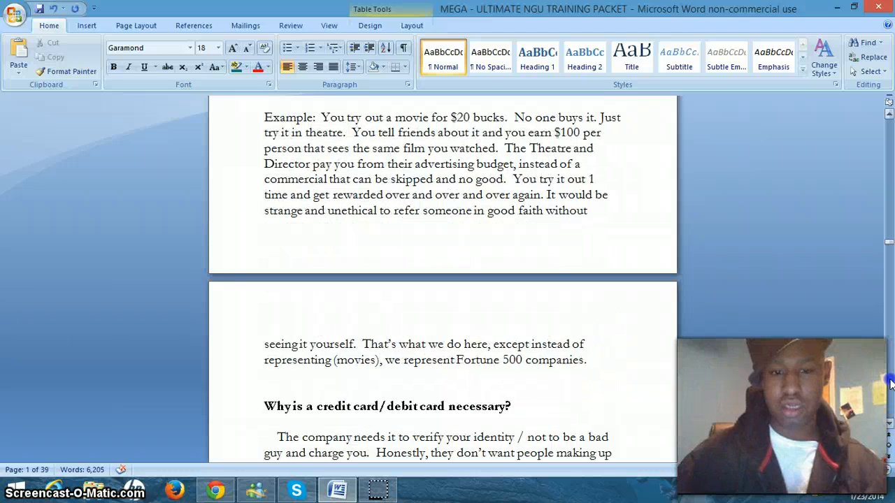
scroll("down", 3)
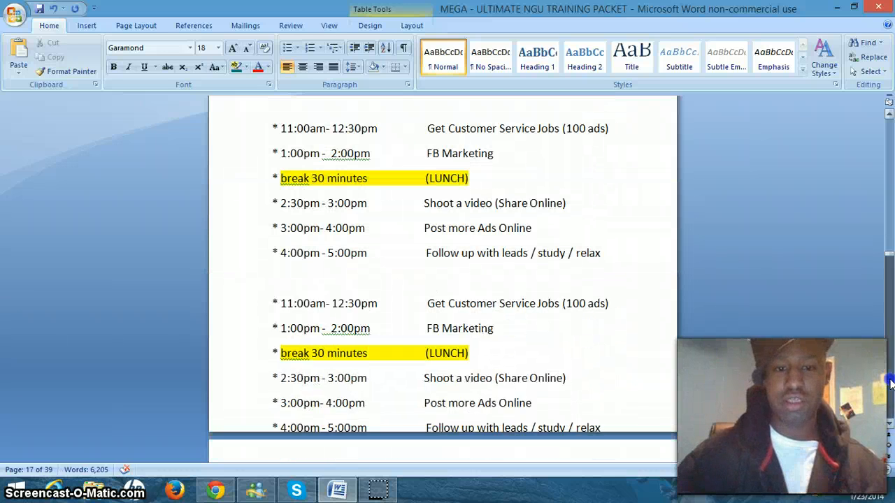
scroll("down", 3)
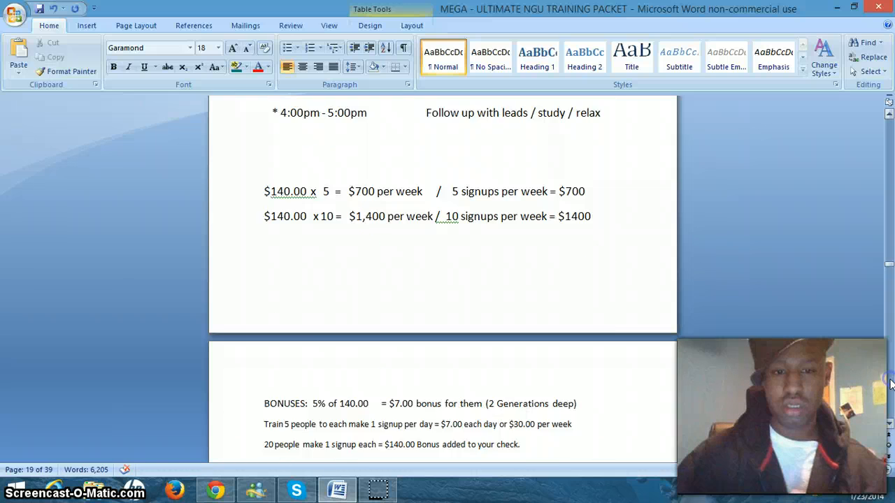
scroll("down", 3)
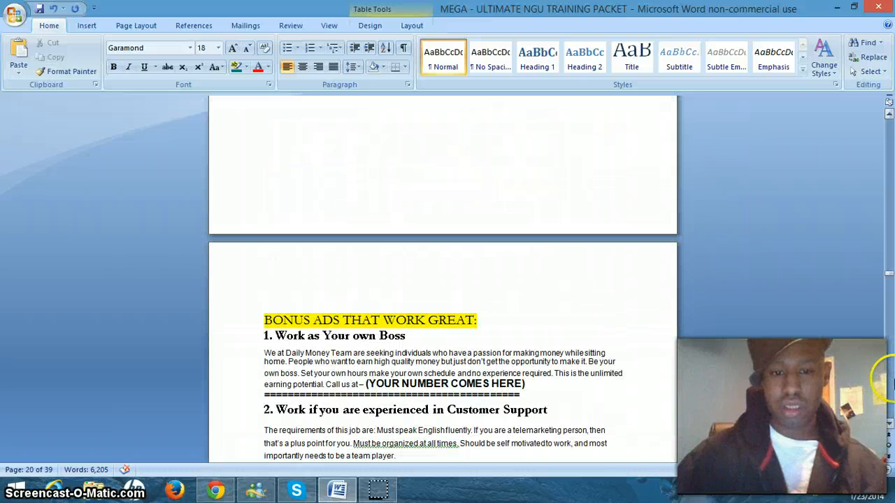
scroll("down", 3)
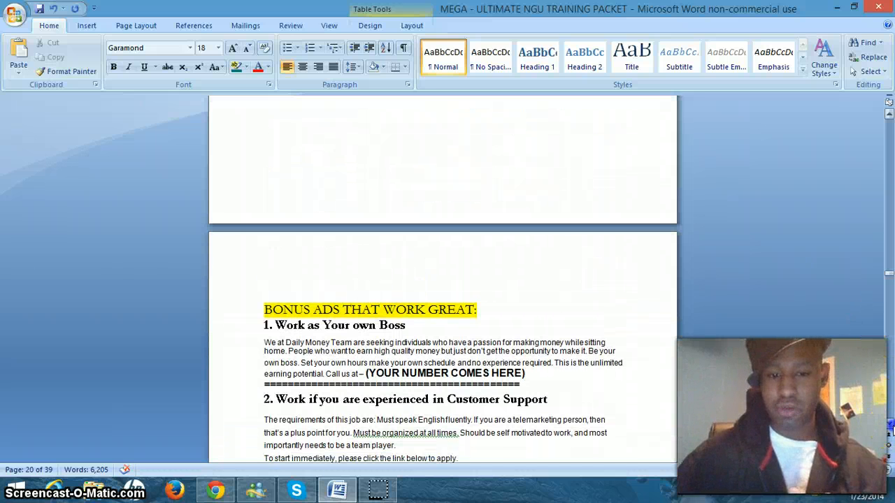
scroll("down", 3)
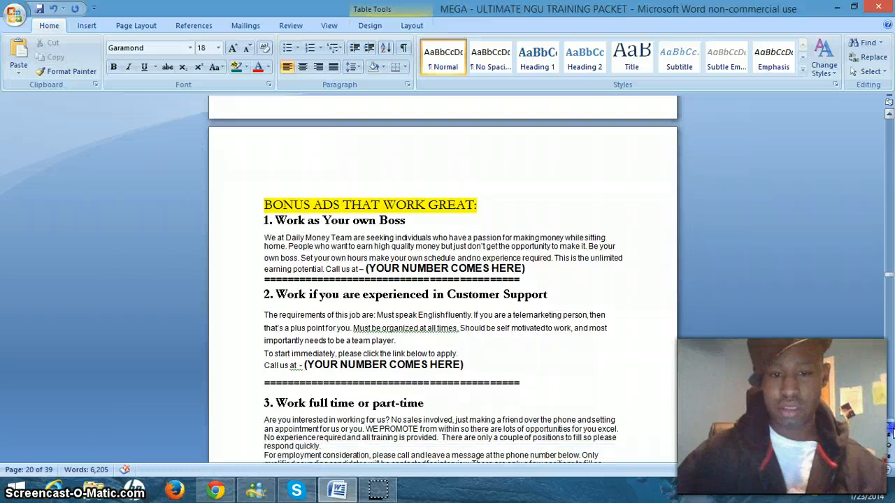
scroll("down", 3)
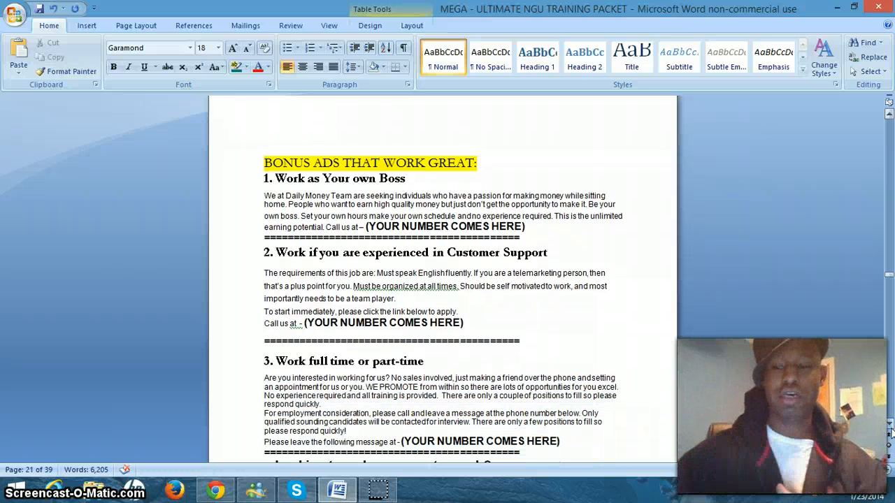
scroll("down", 3)
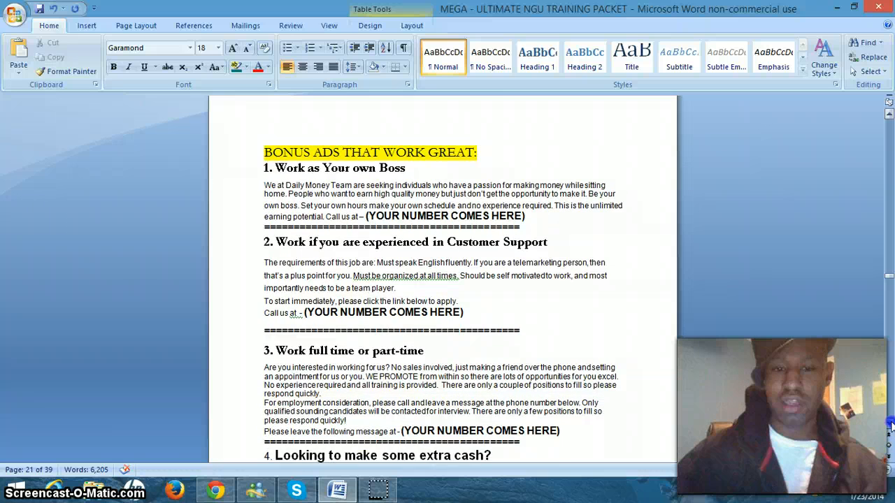
scroll("down", 3)
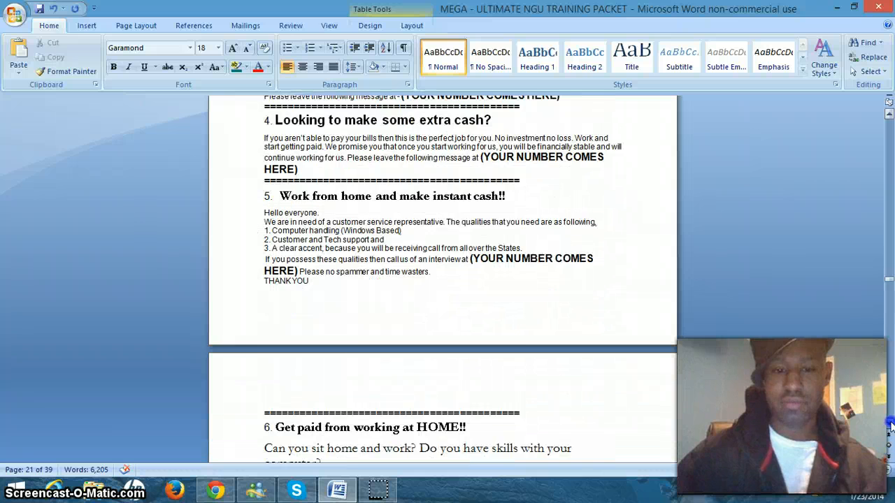
scroll("down", 3)
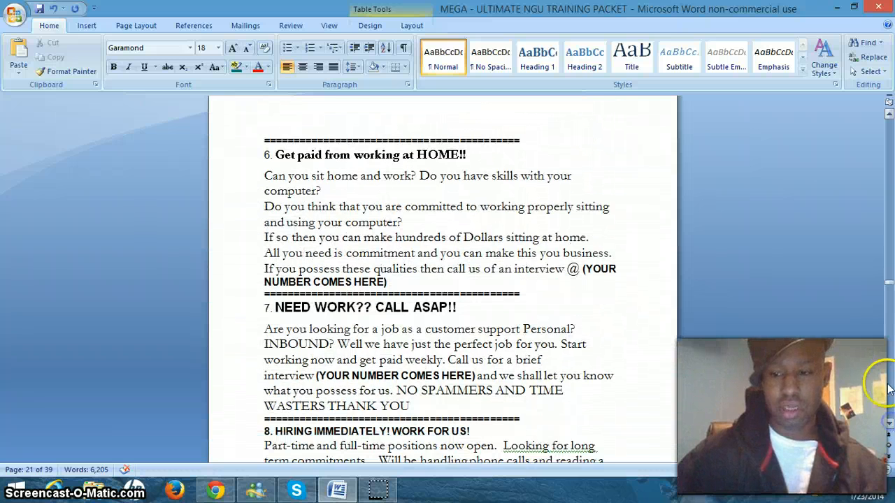
scroll("down", 3)
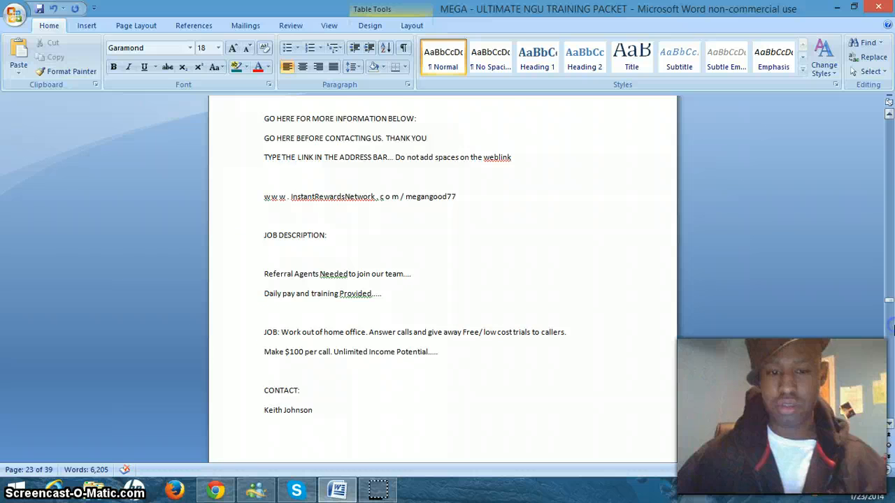
scroll("down", 3)
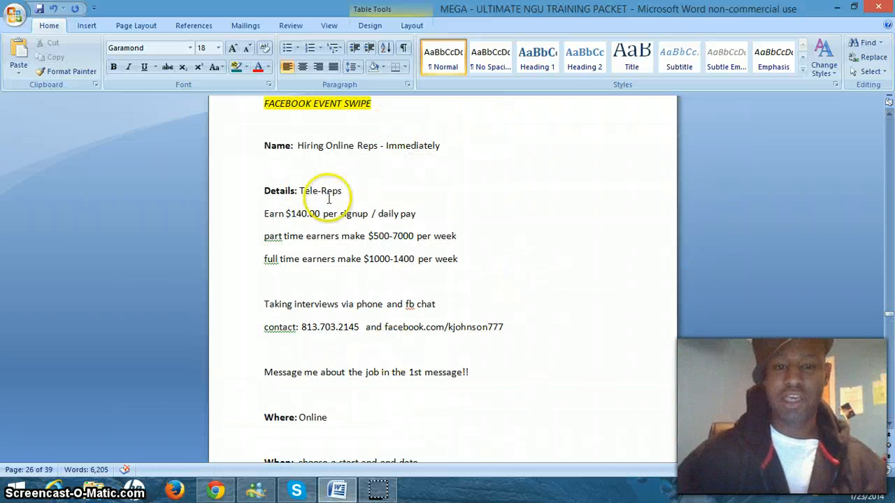
mouse_move(458, 332)
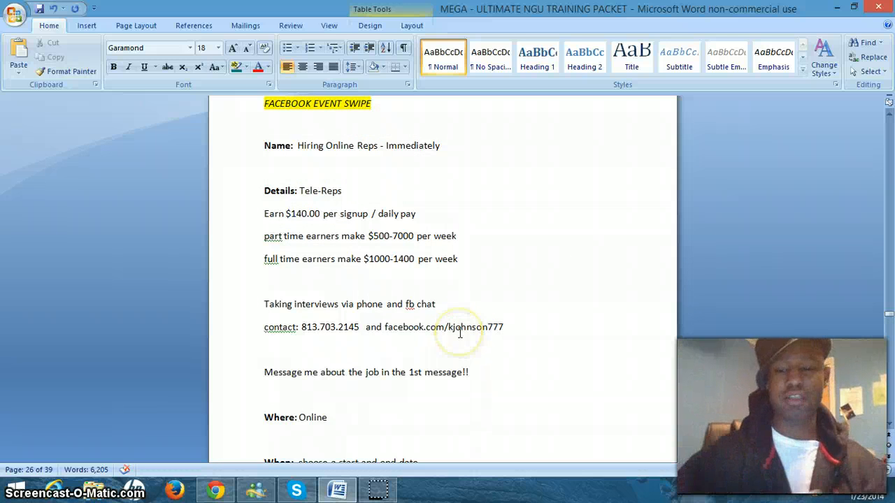
scroll("down", 3)
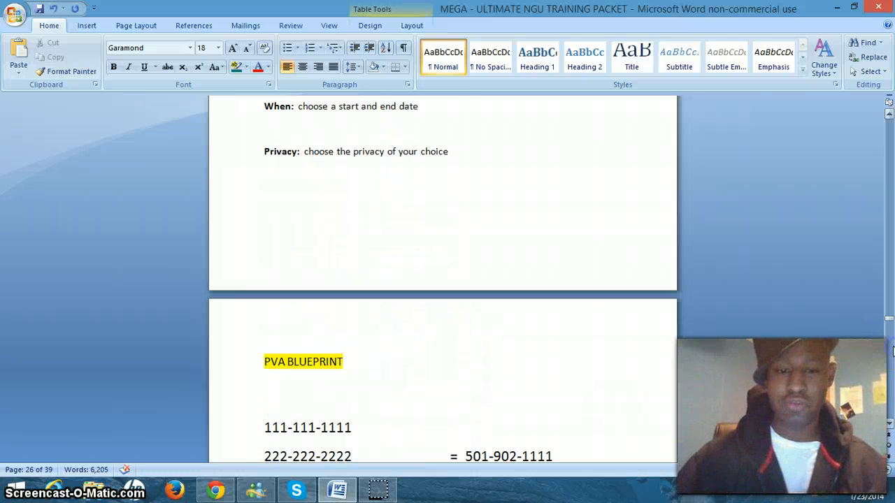
scroll("down", 3)
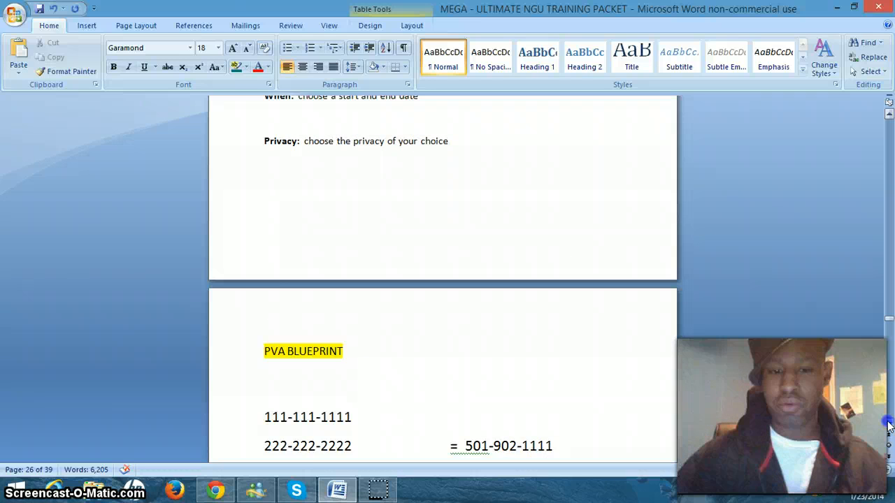
scroll("down", 3)
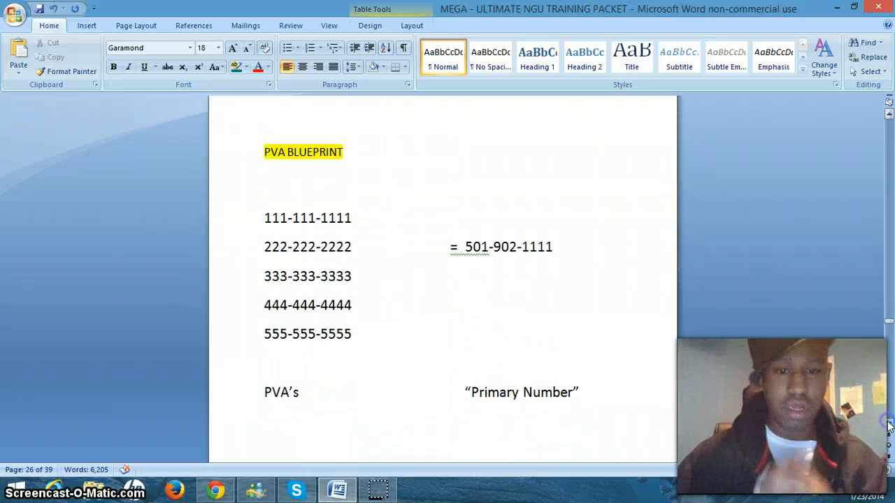
scroll("down", 3)
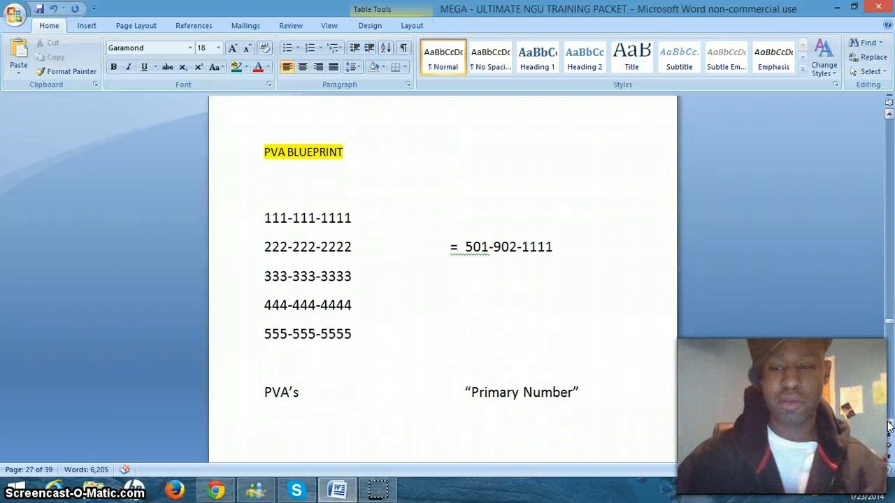
scroll("up", 3)
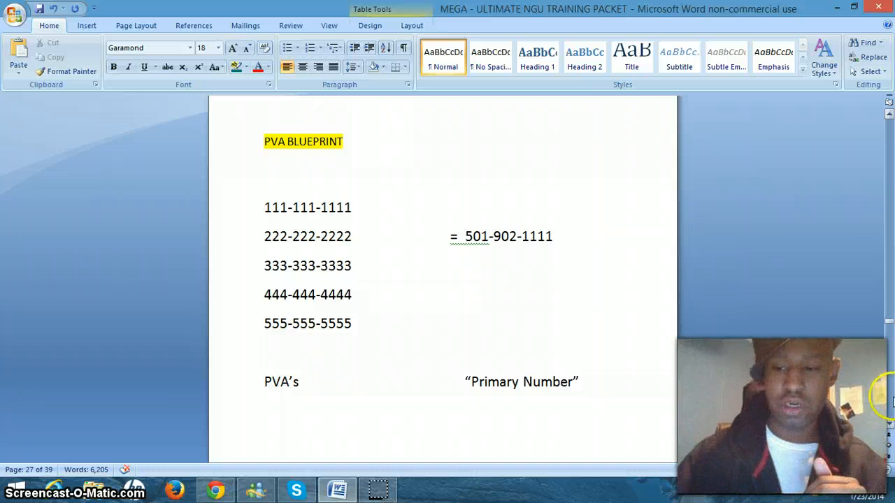
scroll("down", 3)
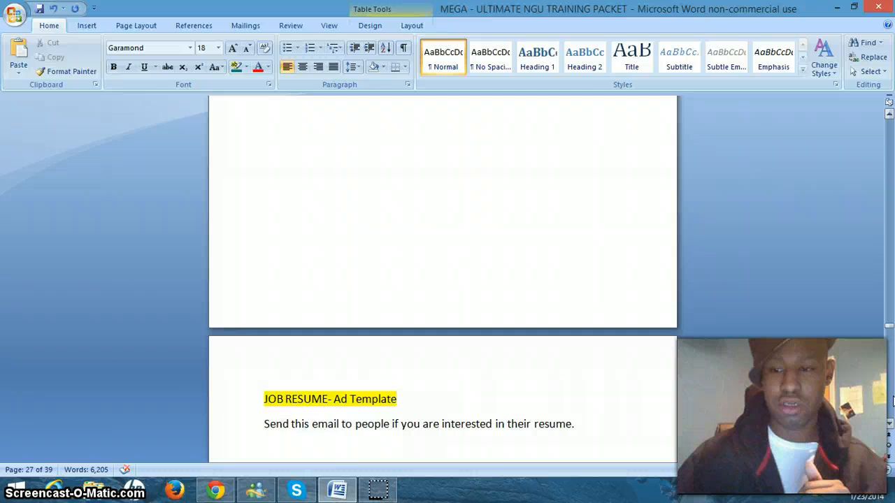
scroll("down", 3)
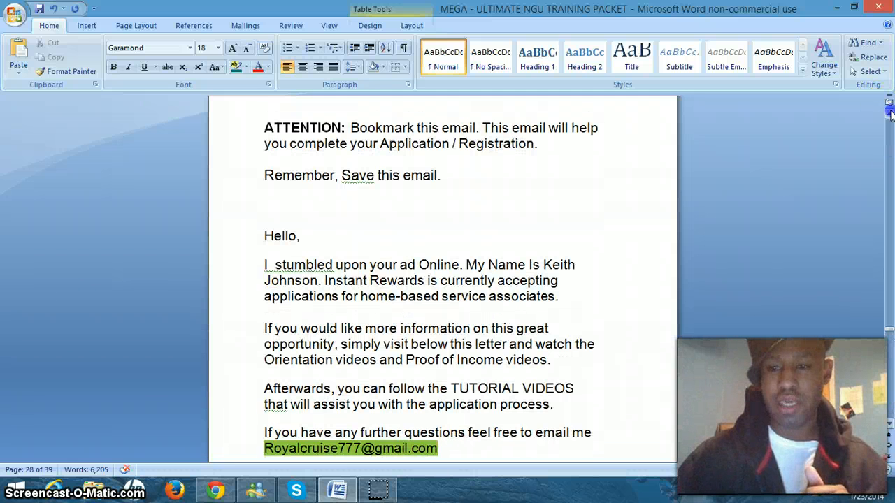
scroll("up", 3)
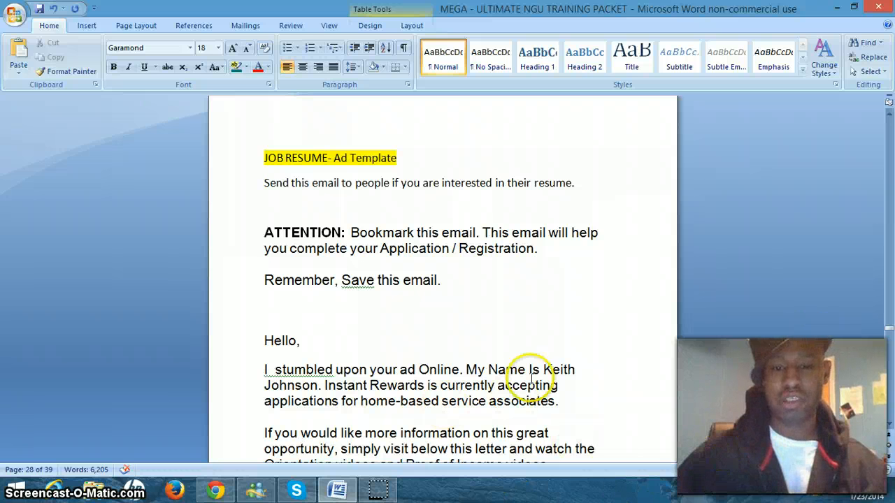
scroll("down", 3)
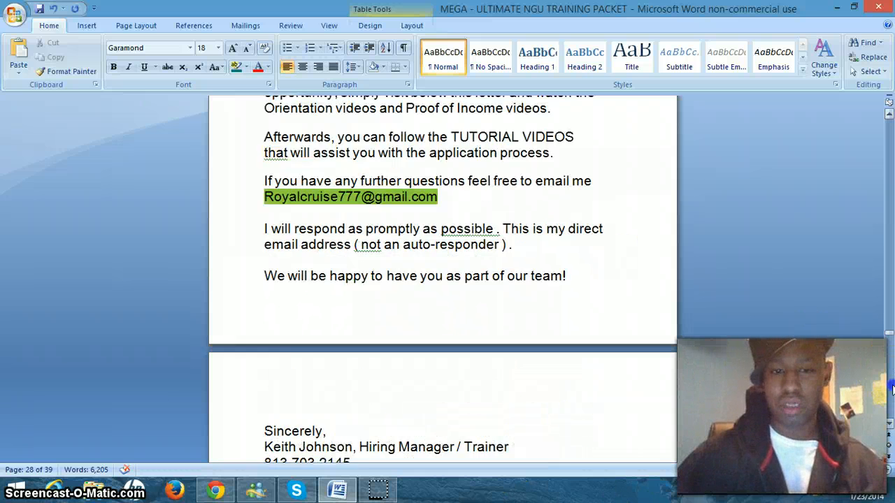
scroll("down", 3)
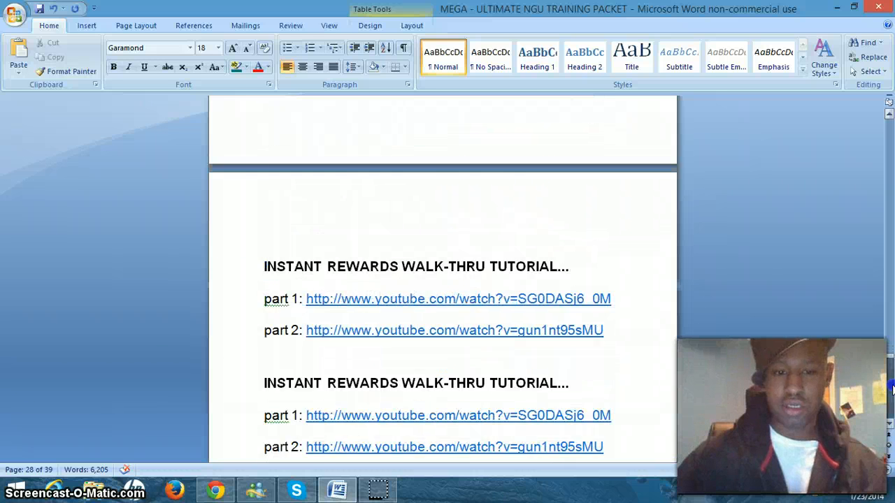
scroll("up", 3)
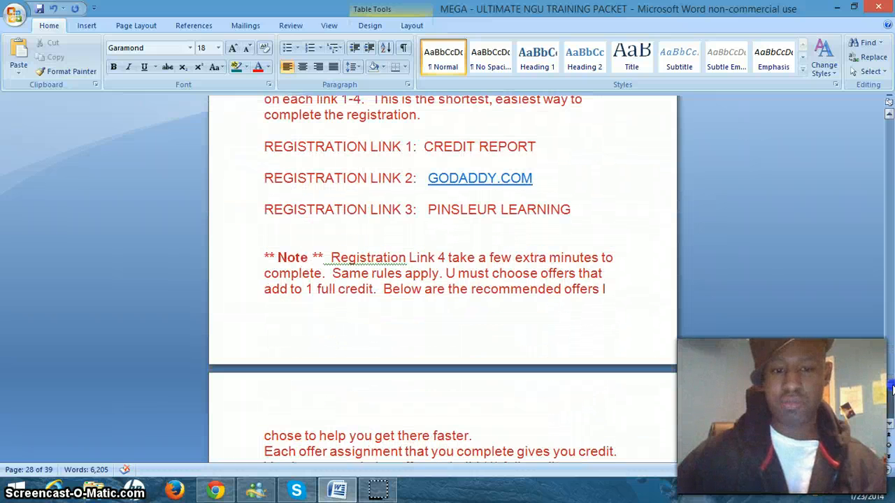
scroll("down", 3)
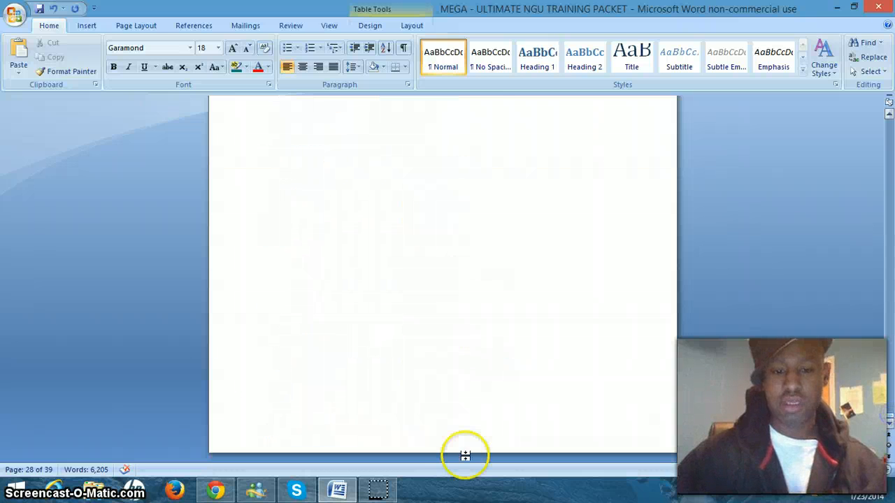
mouse_move(216, 490)
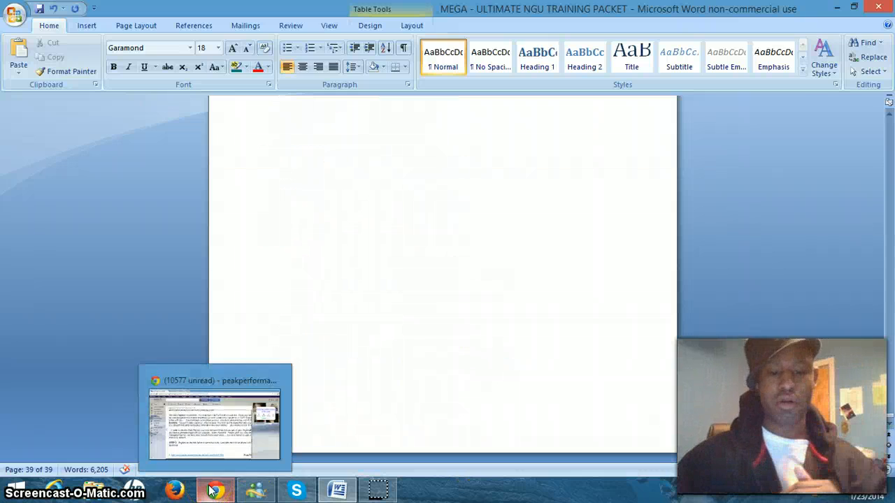
- Revisit the Facebook group's Files list of training documents, then return to the onboarding email
left_click(212, 419)
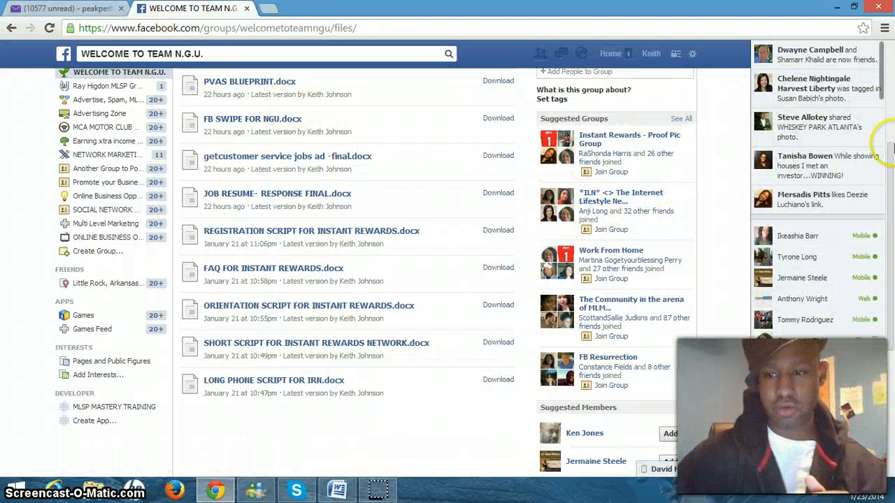
scroll("up", 3)
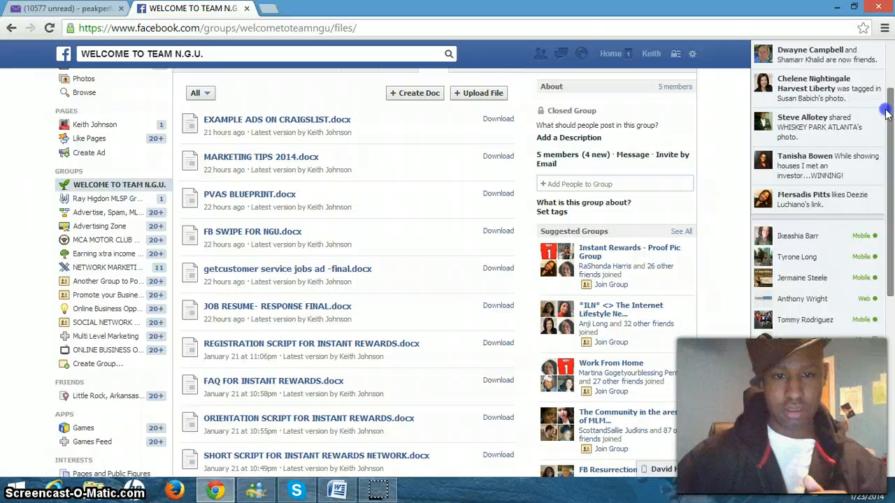
scroll("up", 3)
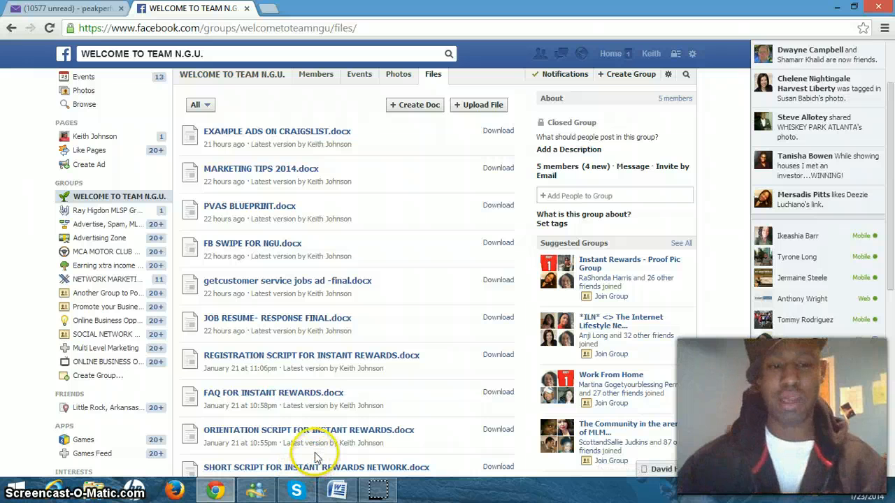
mouse_move(315, 454)
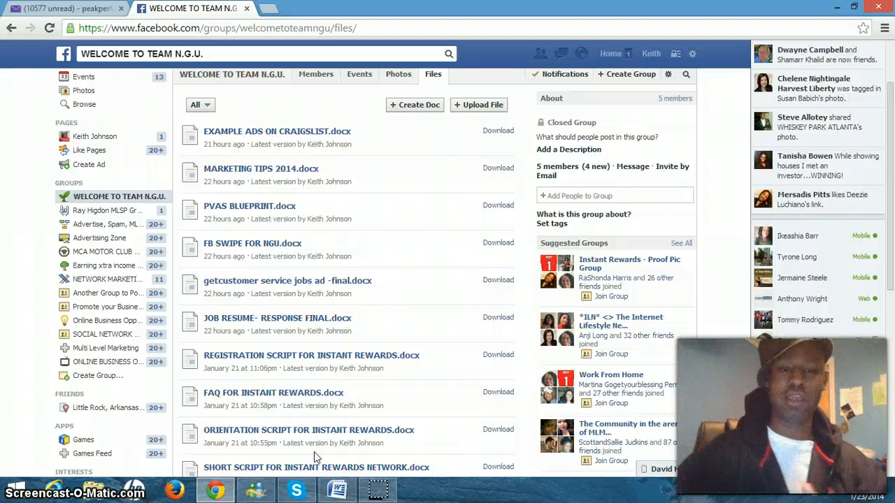
mouse_move(467, 126)
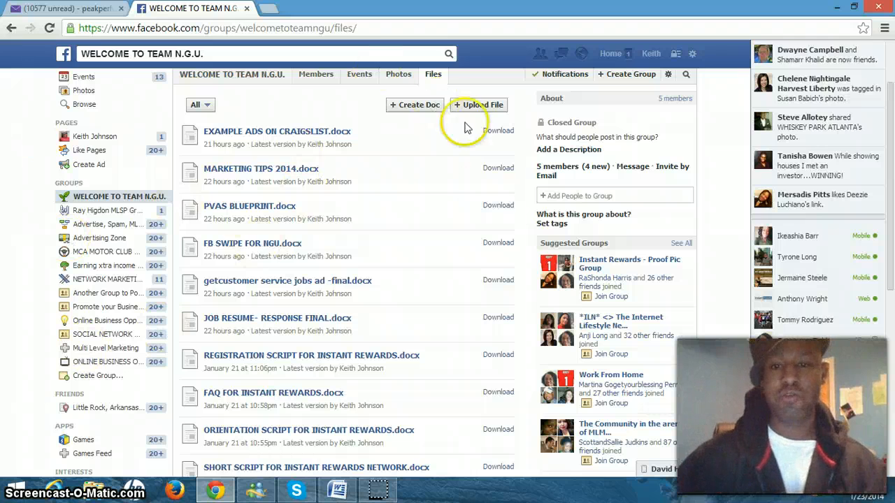
left_click(67, 9)
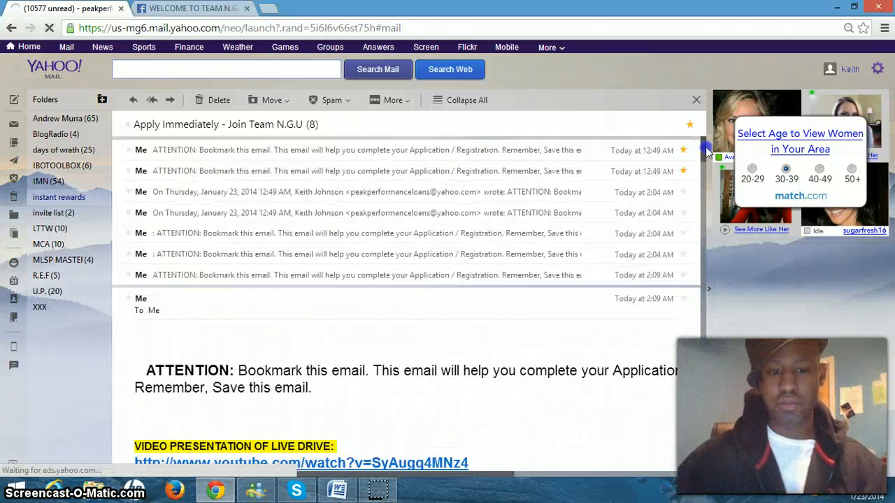
scroll("down", 3)
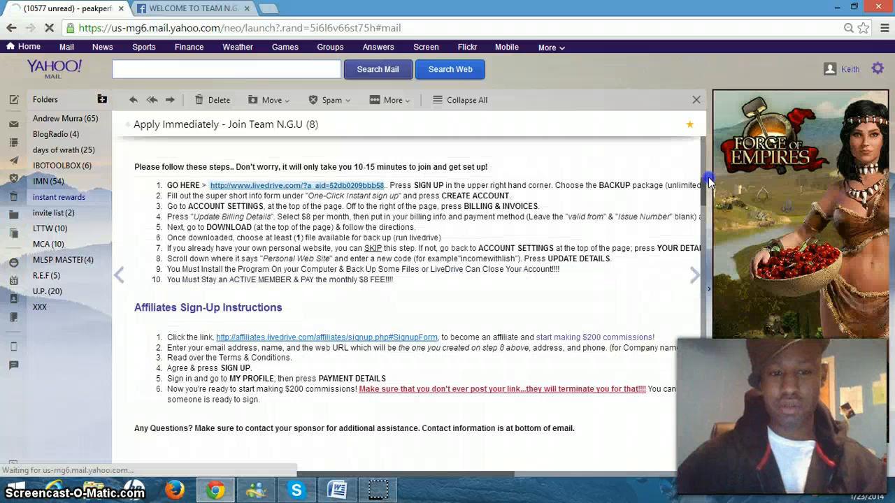
scroll("down", 3)
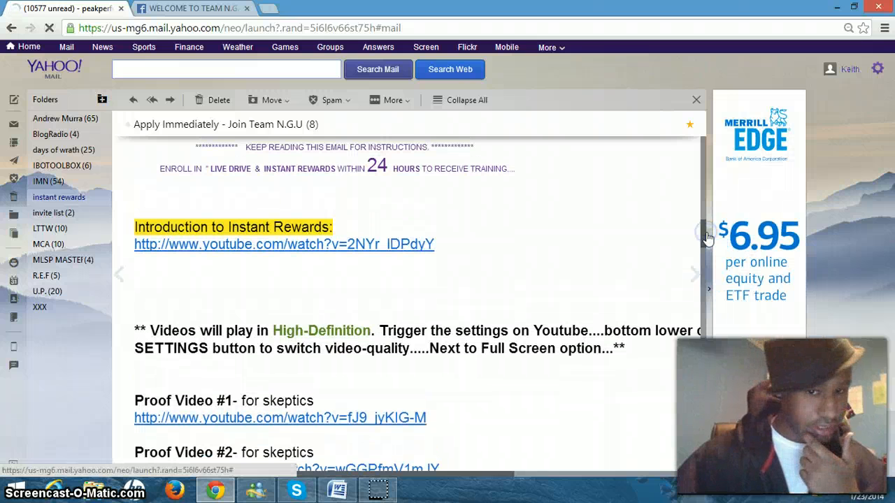
scroll("up", 3)
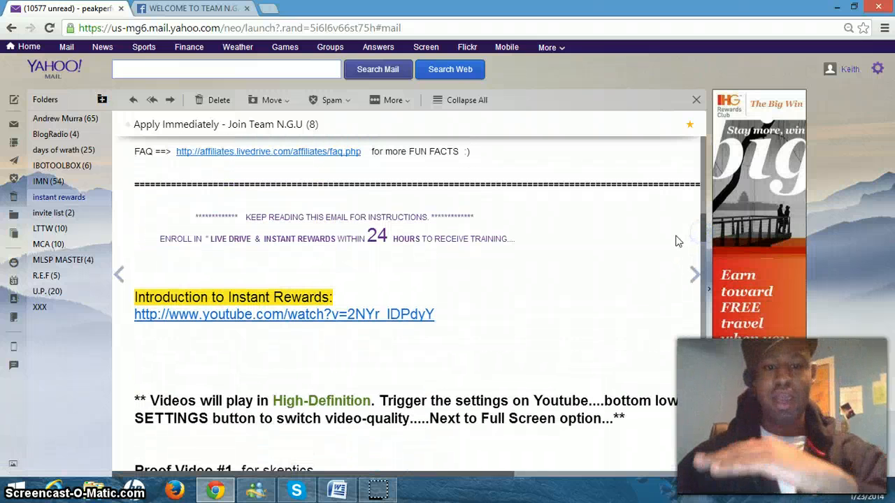
mouse_move(559, 220)
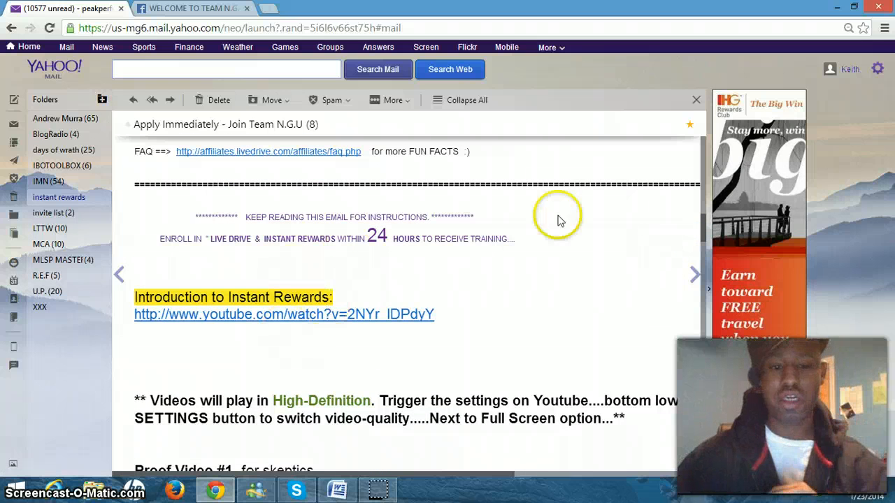
scroll("down", 3)
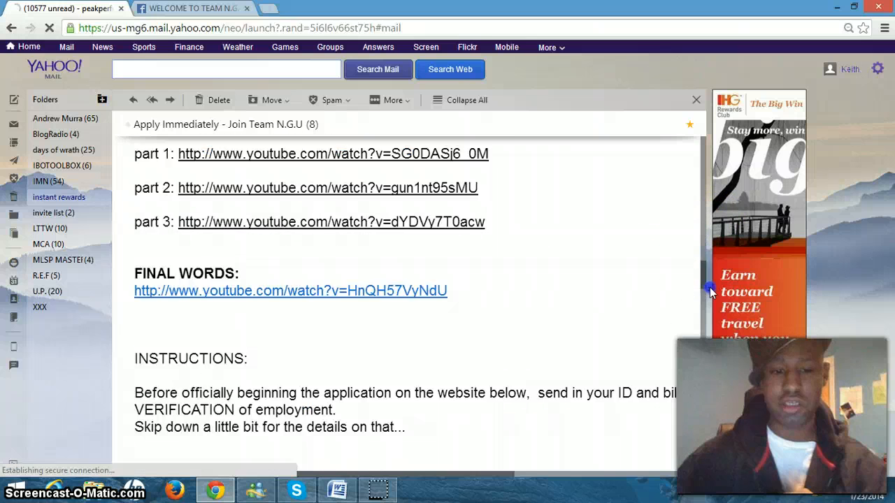
scroll("down", 3)
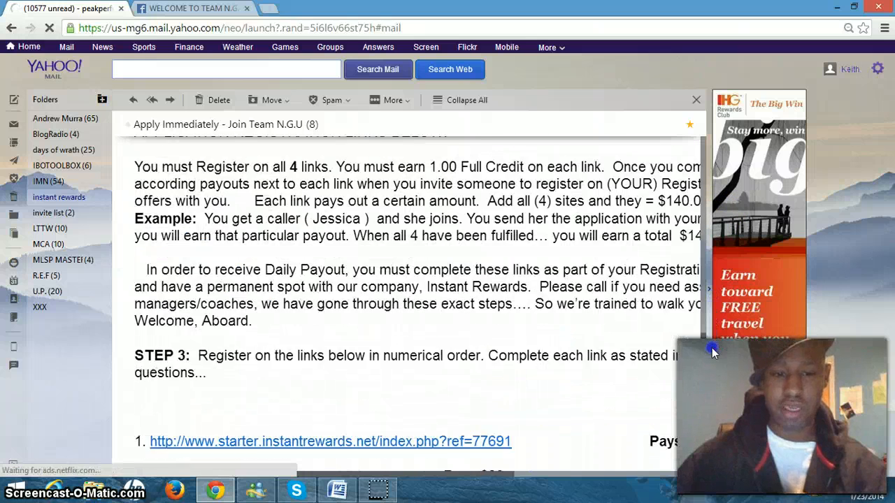
scroll("down", 3)
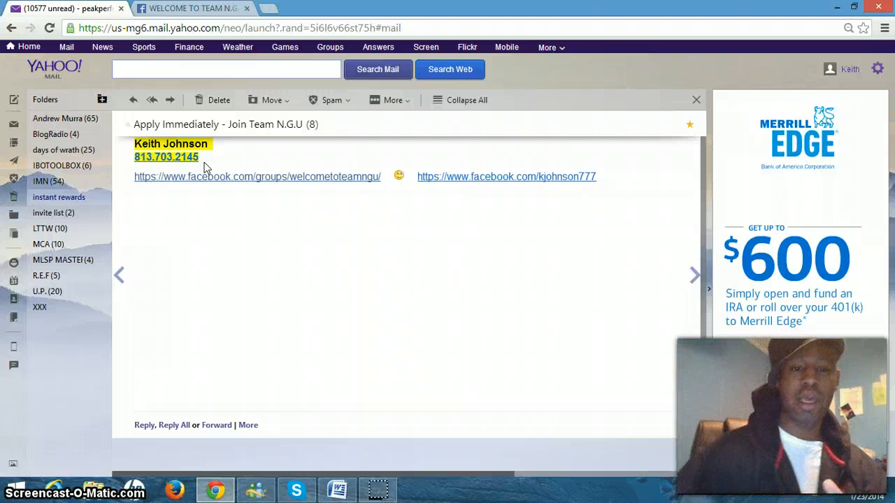
mouse_move(478, 190)
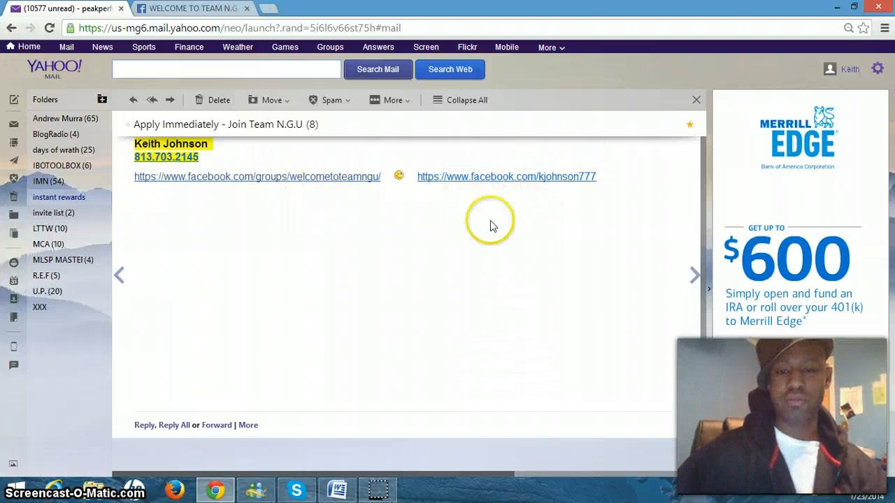
mouse_move(509, 221)
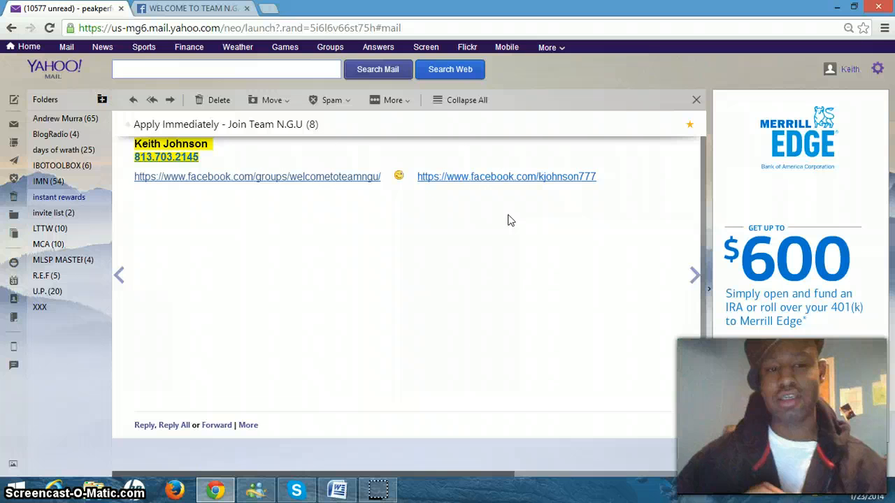